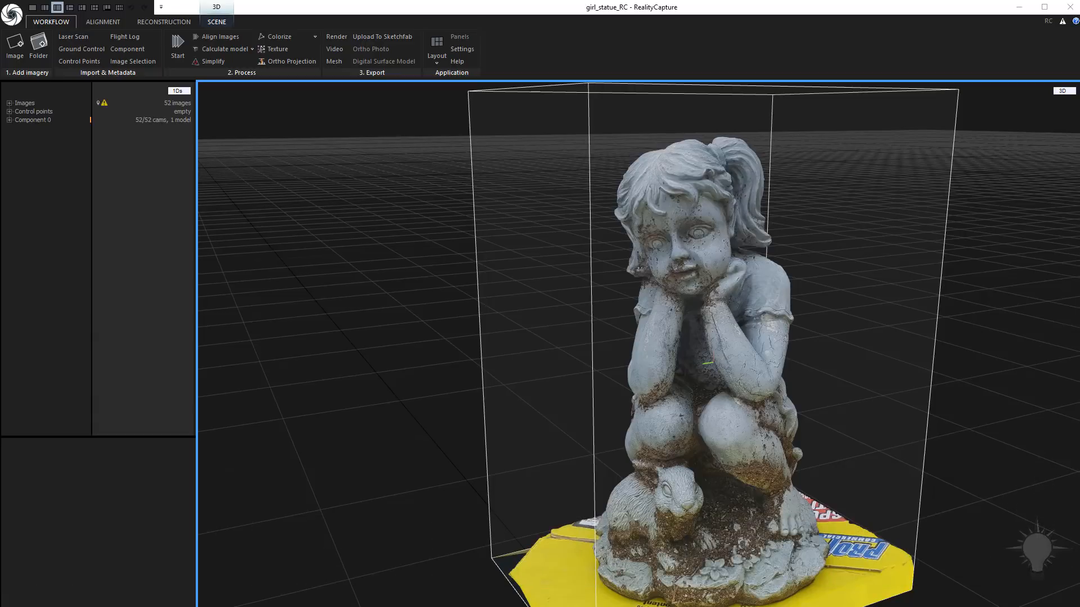
pyautogui.moveTo(77, 27)
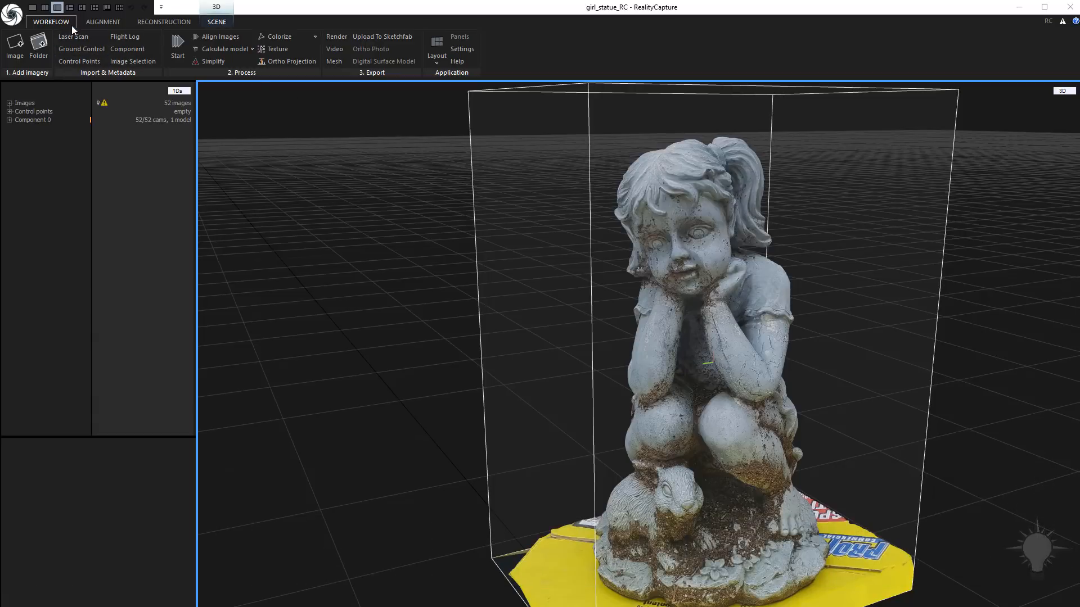
# - Export the reconstructed statue mesh as a Wavefront OBJ into the resurf folder and confirm
pyautogui.click(163, 21)
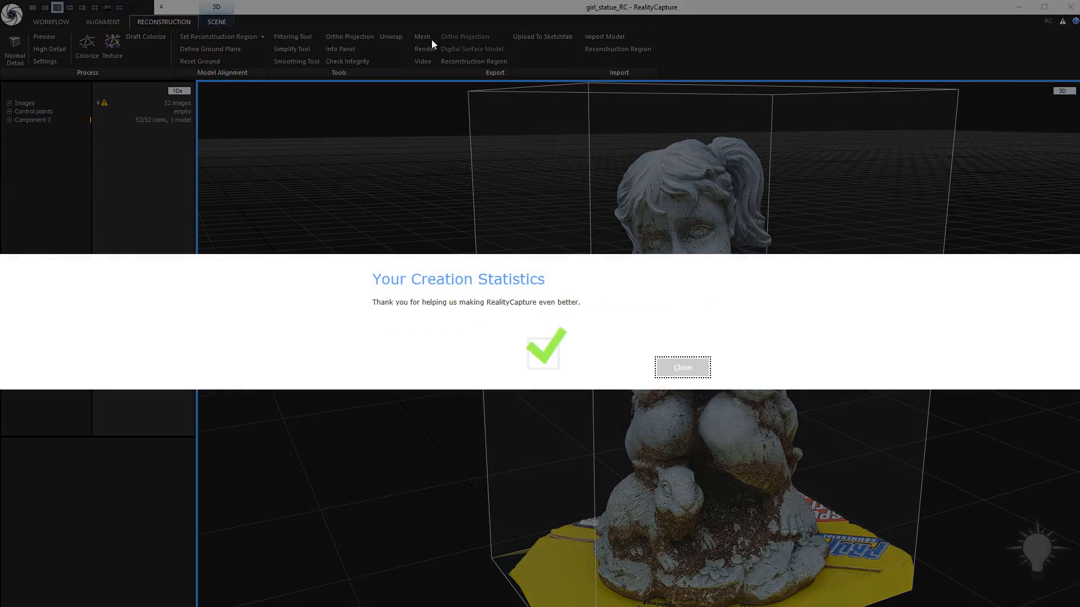
pyautogui.click(682, 366)
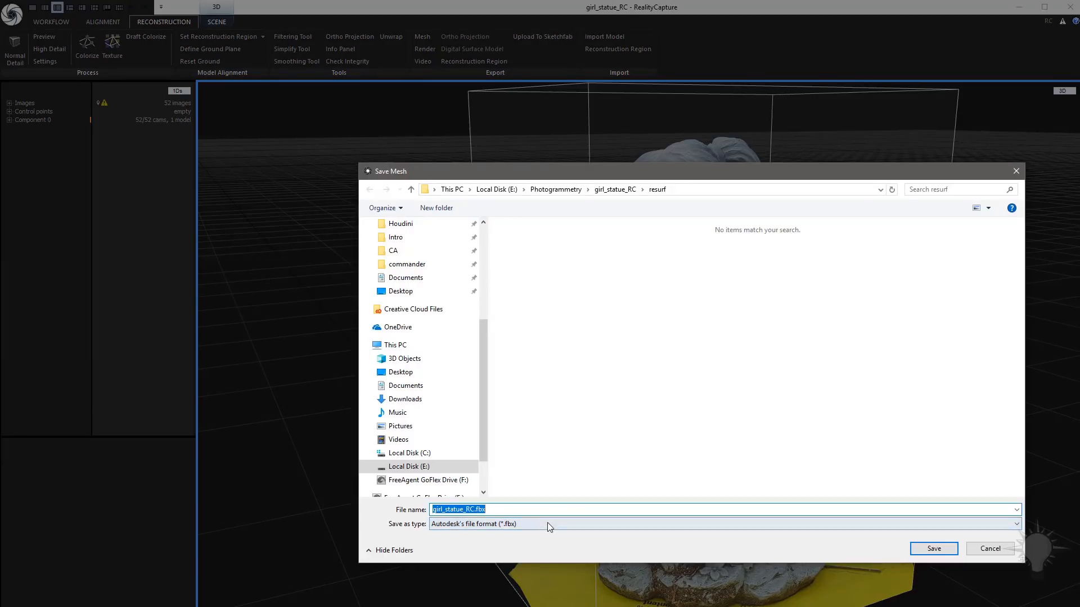
pyautogui.click(706, 525)
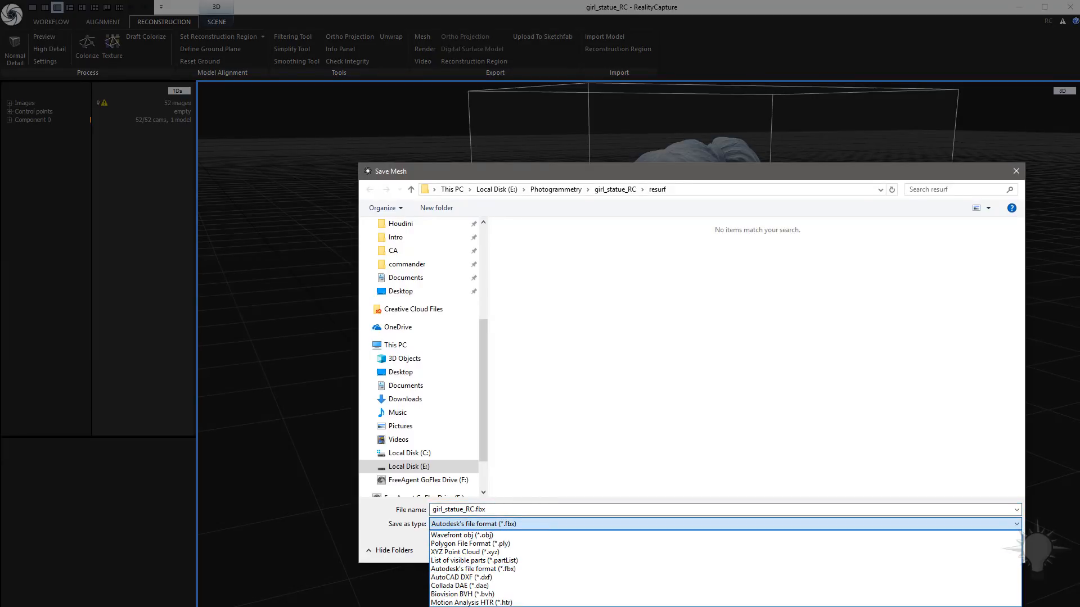
pyautogui.click(466, 536)
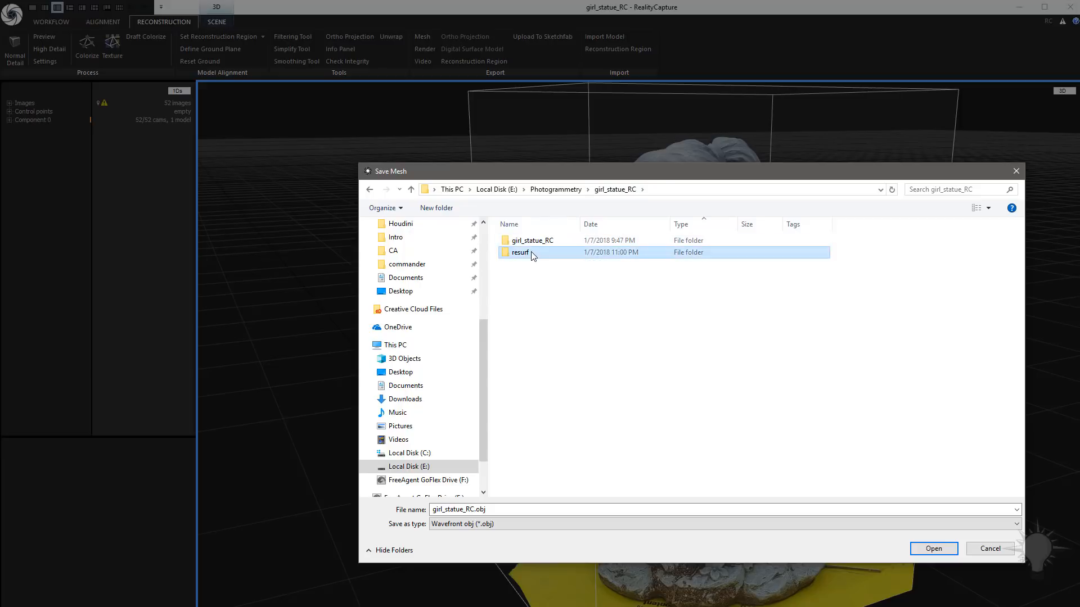
pyautogui.doubleClick(520, 252)
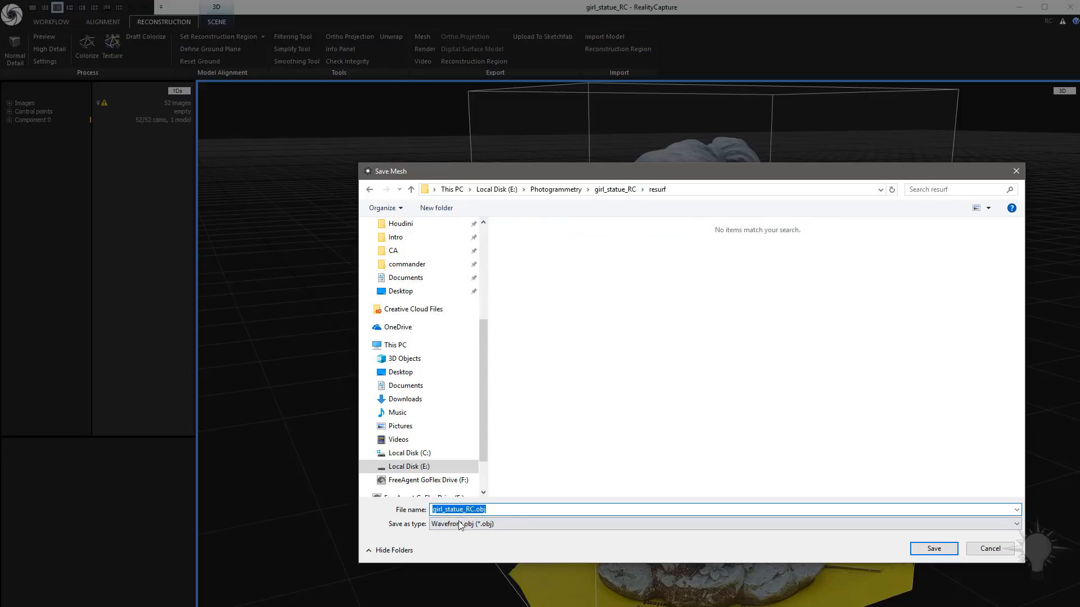
pyautogui.click(934, 549)
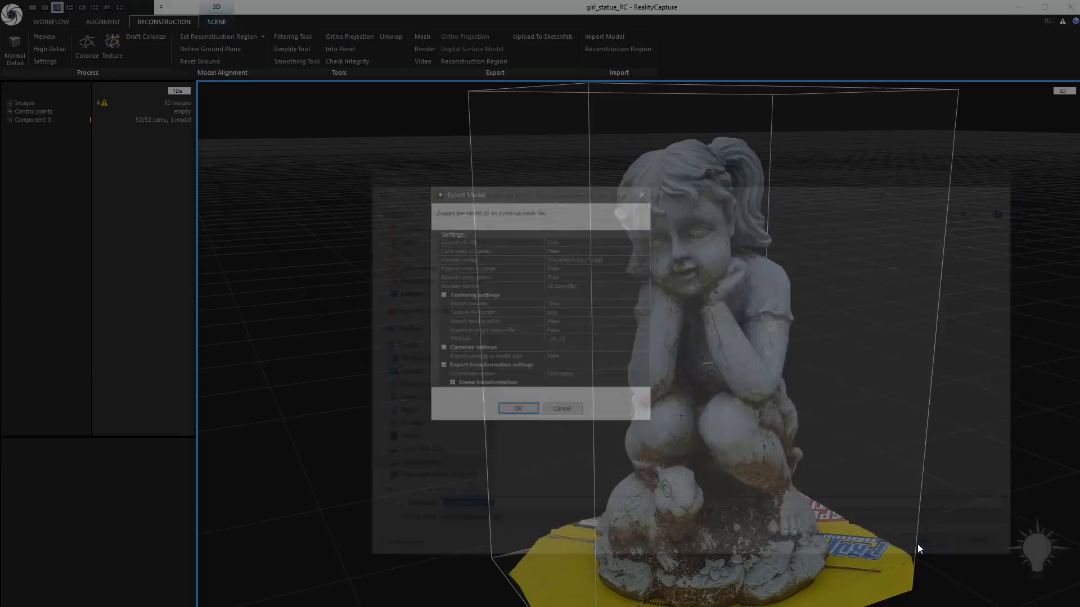
pyautogui.click(518, 408)
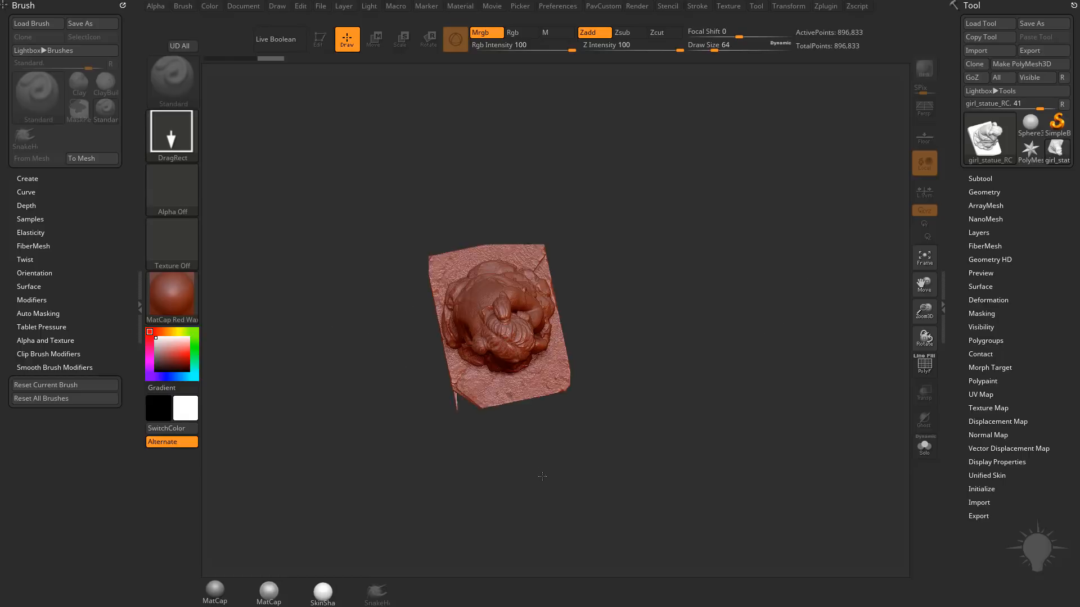
# - Bring the girl_statue_RC scan mesh in as the active tool on the canvas
pyautogui.click(319, 39)
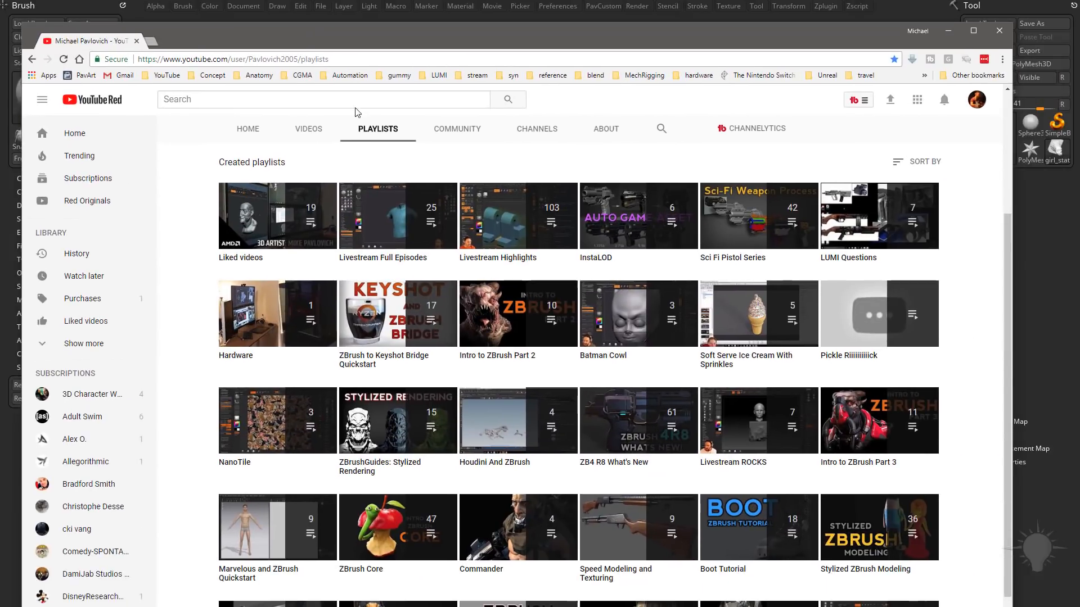
pyautogui.moveTo(402, 178)
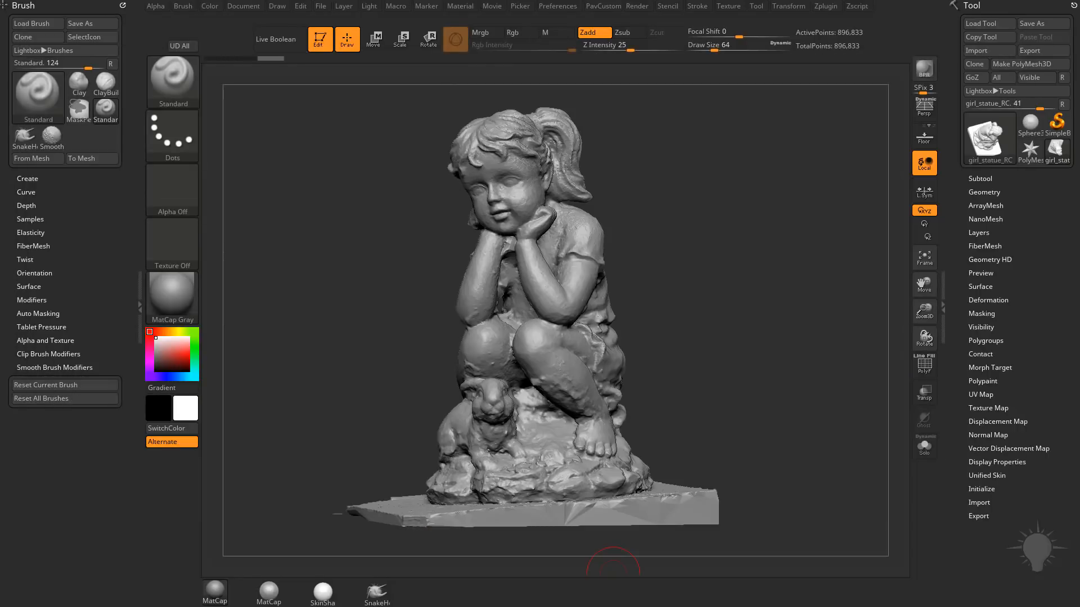
pyautogui.moveTo(650, 277)
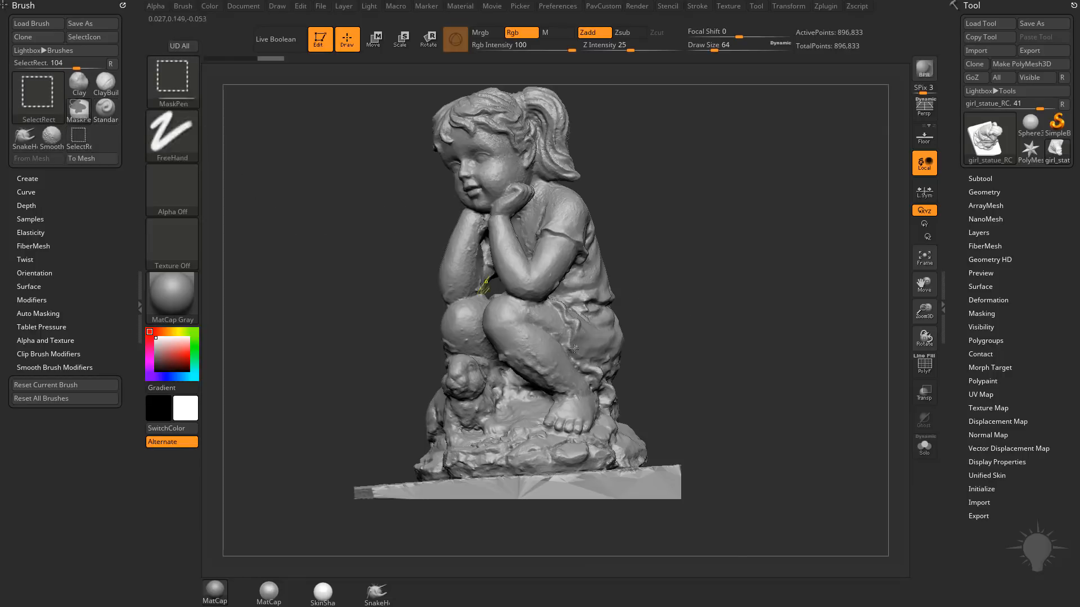
# - Hide the flat base slab under the statue, return to front view and show its Geometry settings
pyautogui.moveTo(299, 489); pyautogui.dragTo(761, 538)
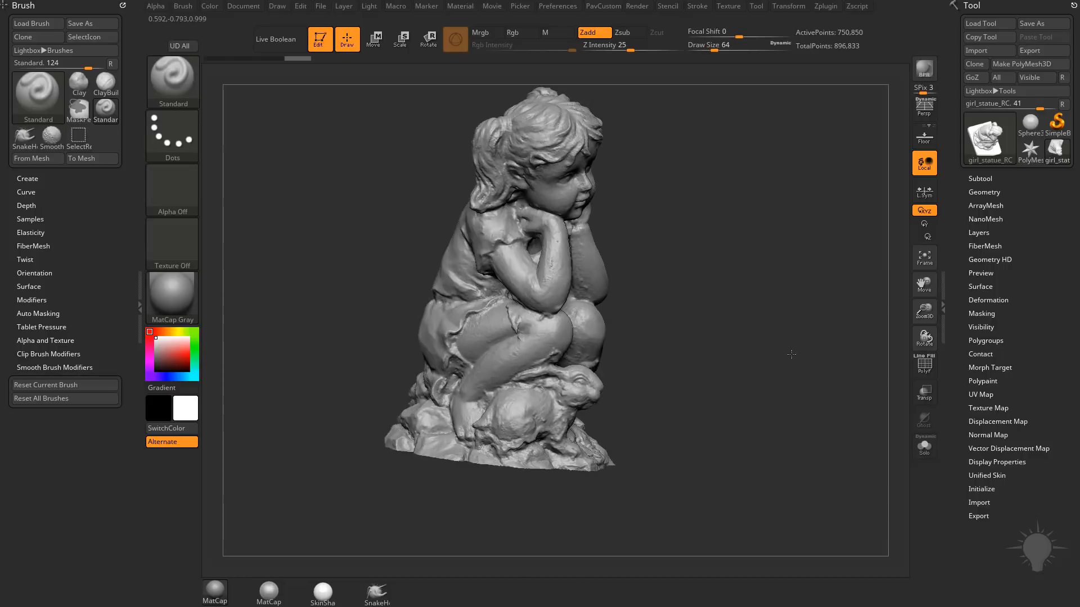
pyautogui.moveTo(791, 355); pyautogui.dragTo(619, 403)
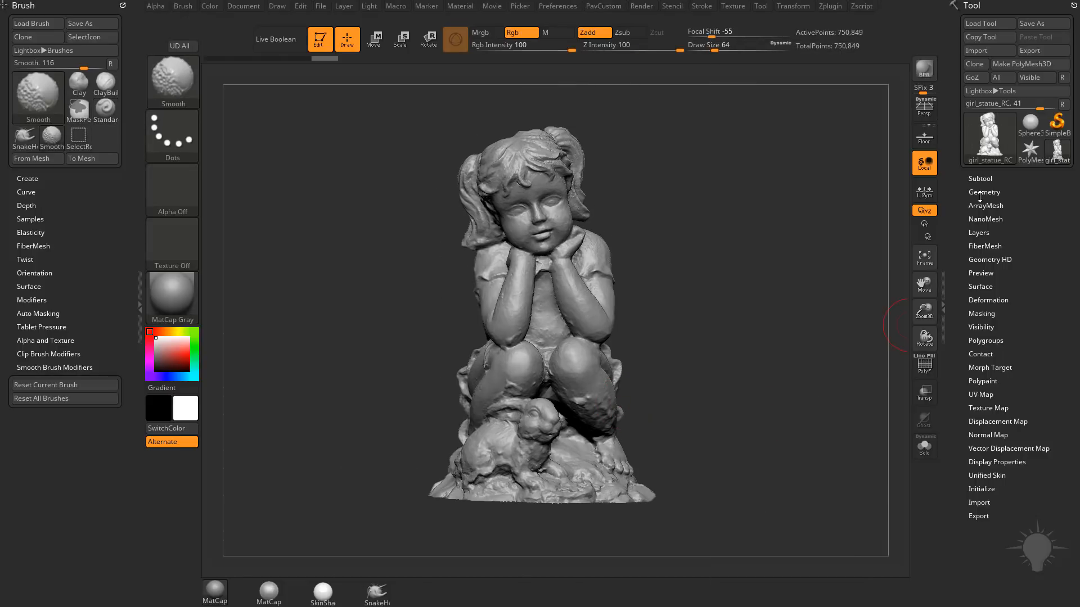
pyautogui.click(984, 192)
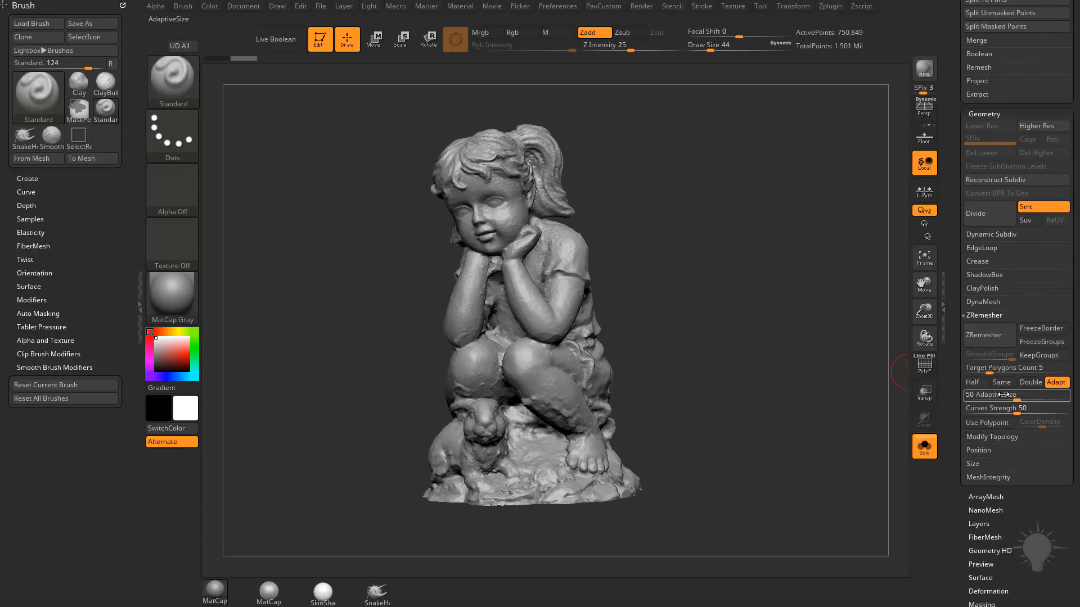
# - Lower ZRemesher AdaptiveSize to 28 and start remeshing the statue
pyautogui.moveTo(1015, 395); pyautogui.dragTo(985, 395)
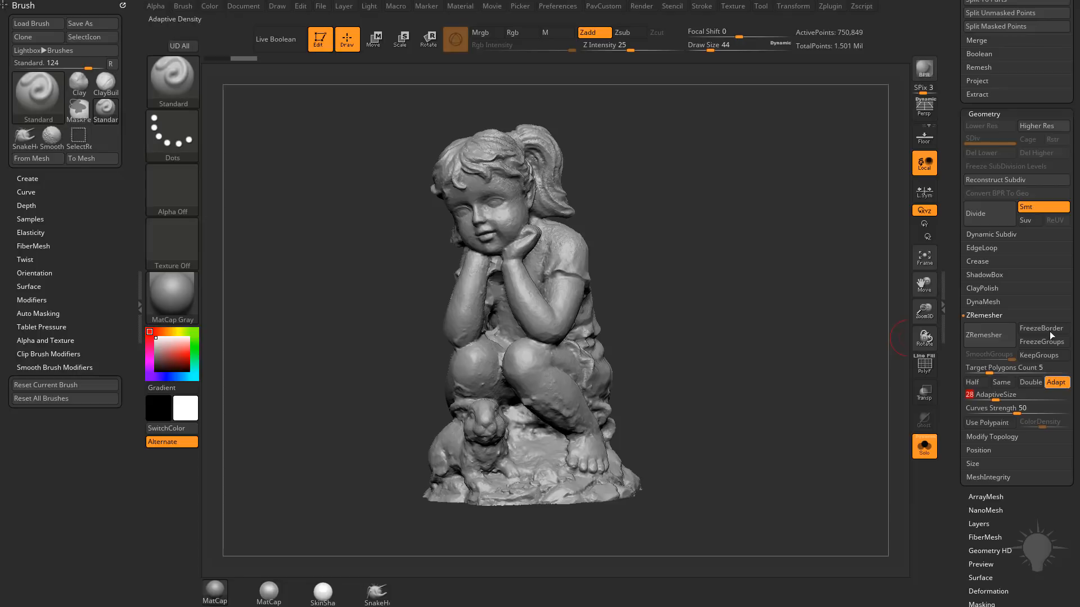
pyautogui.click(1043, 354)
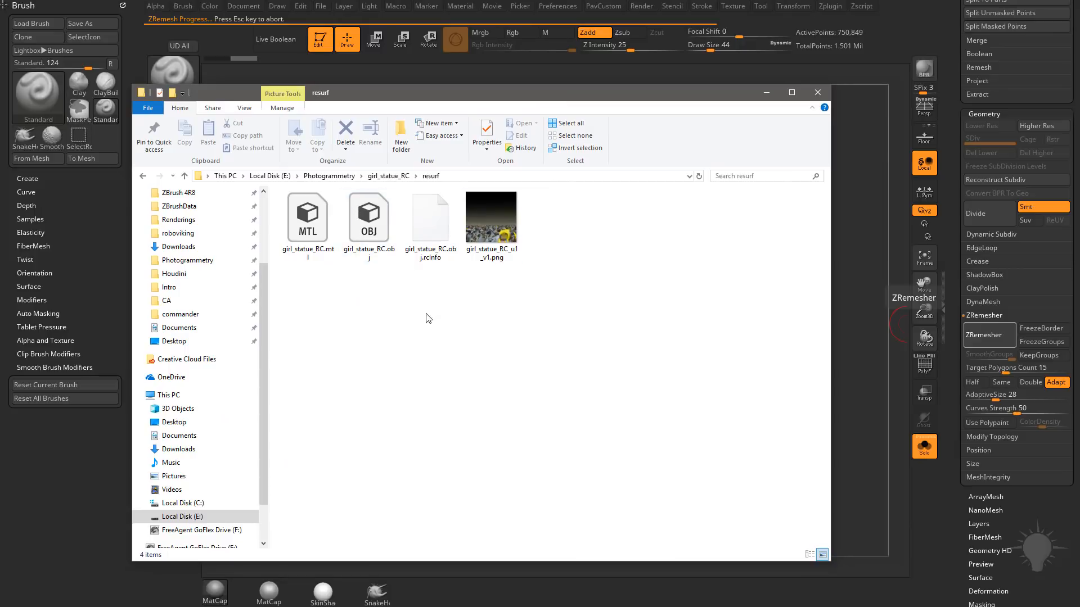
# - Select the exported girl_statue_RC.obj and its info file in the resurf folder
pyautogui.click(429, 217)
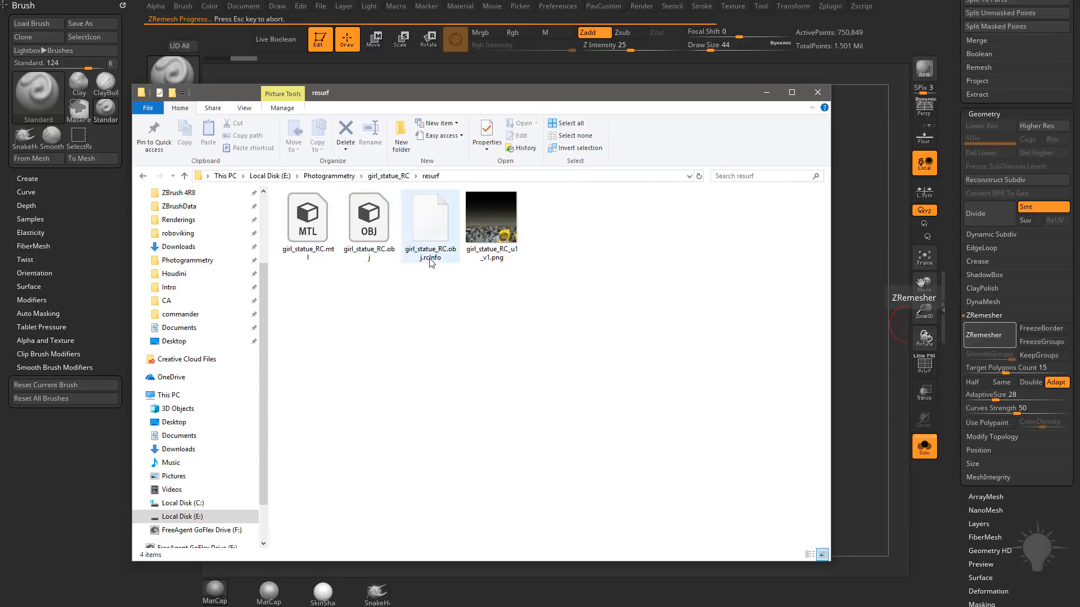
pyautogui.click(430, 217)
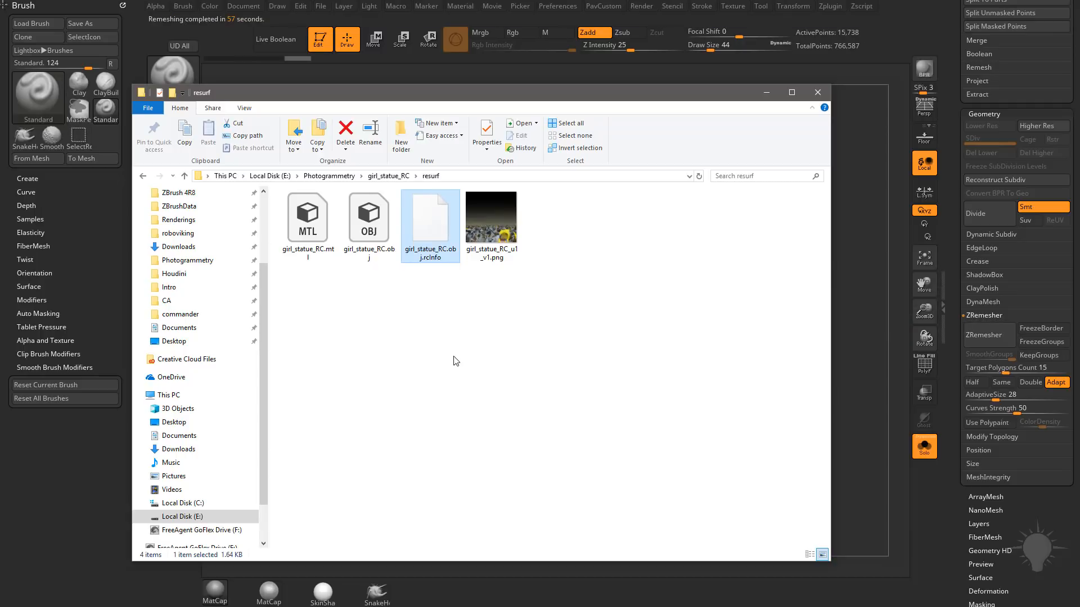
pyautogui.moveTo(427, 364)
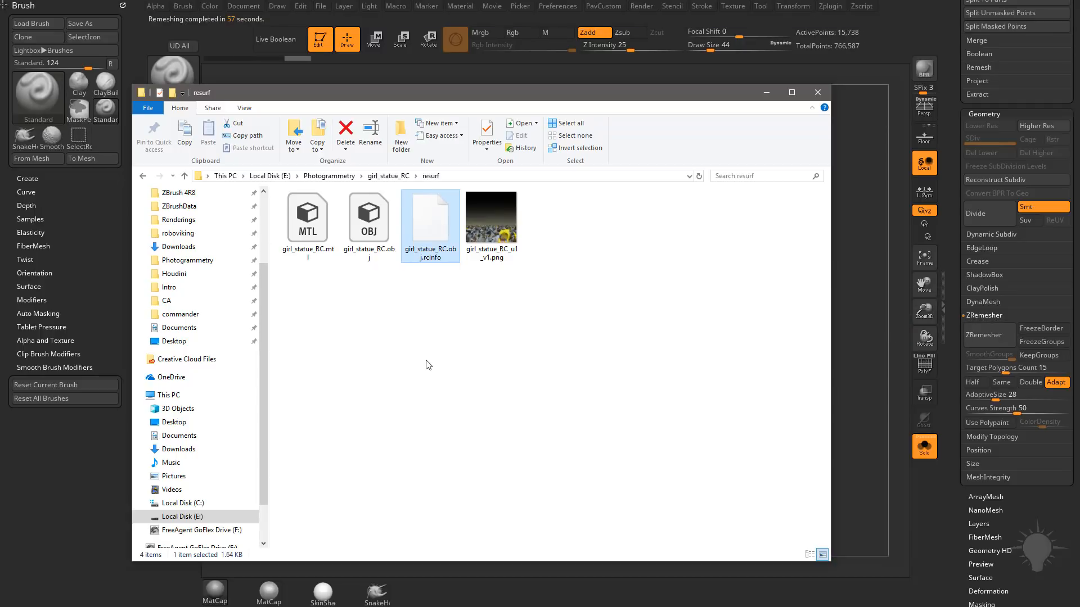
pyautogui.moveTo(762, 337)
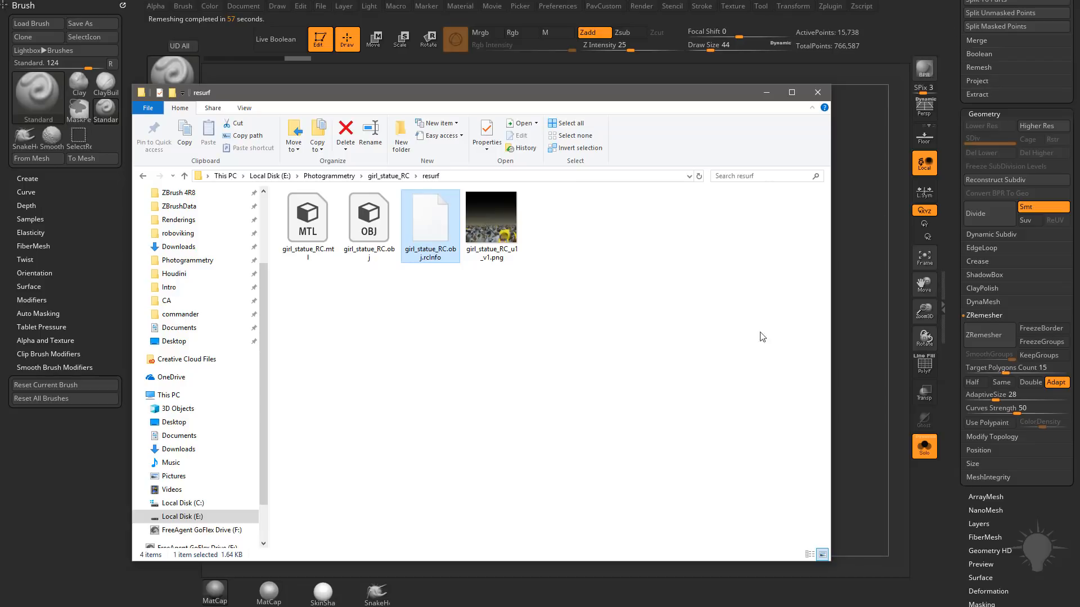
pyautogui.moveTo(396, 241)
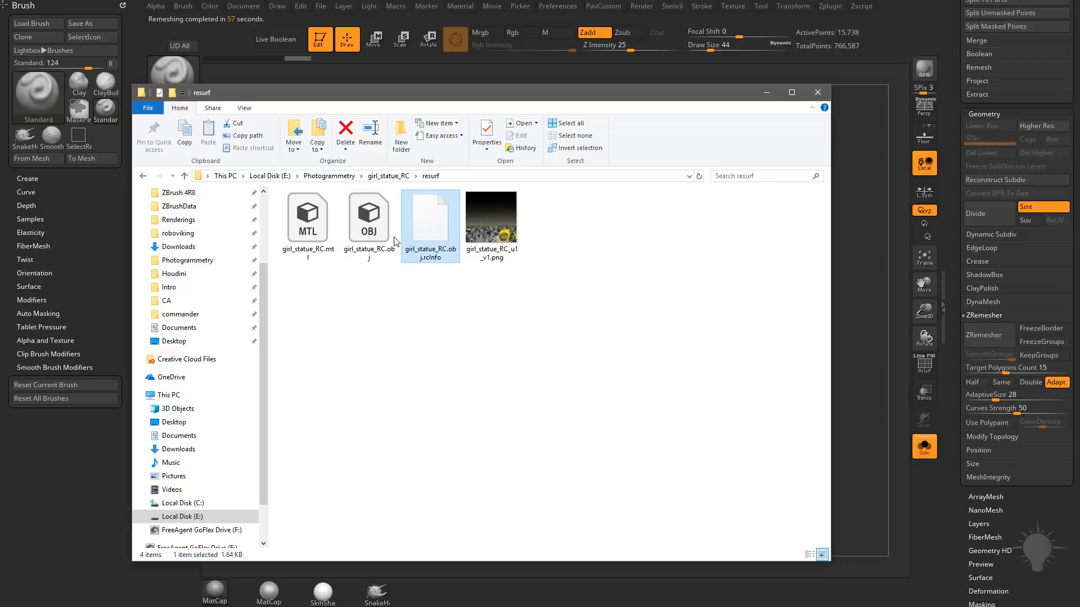
pyautogui.click(369, 218)
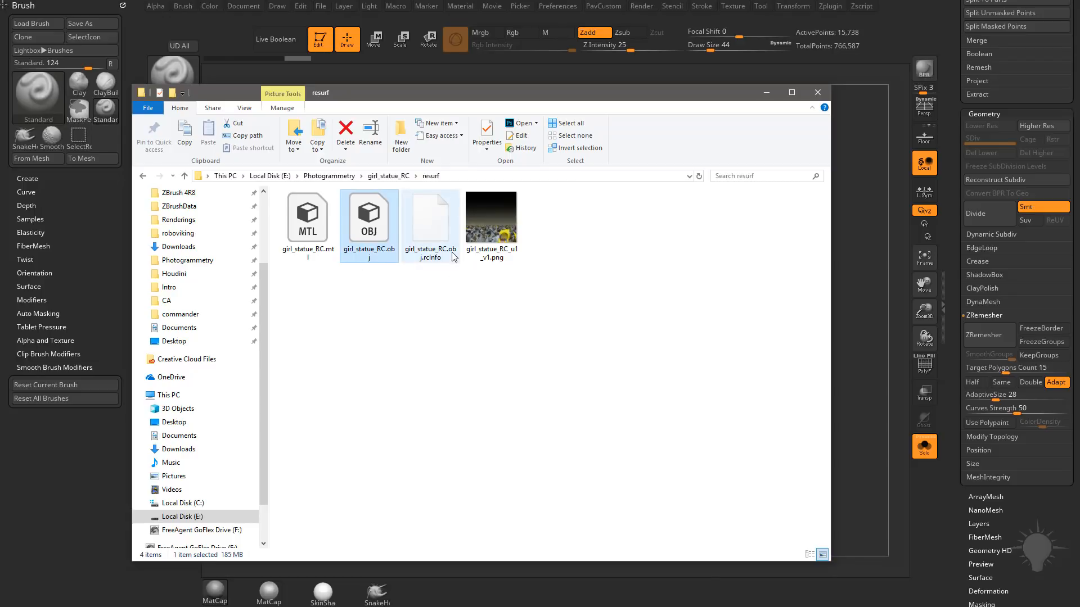
pyautogui.click(429, 217)
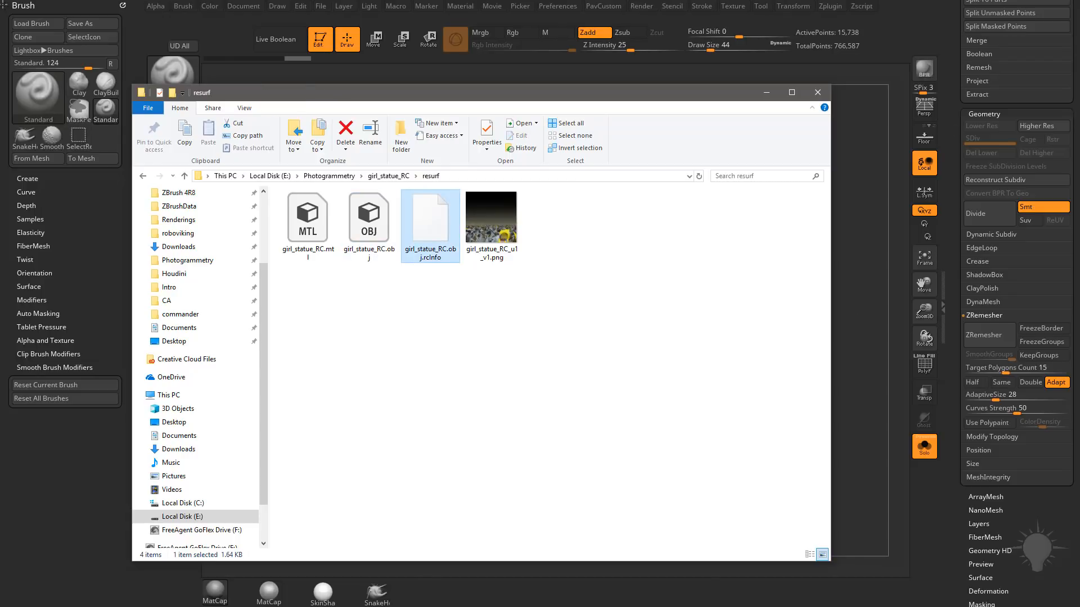
pyautogui.moveTo(428, 228)
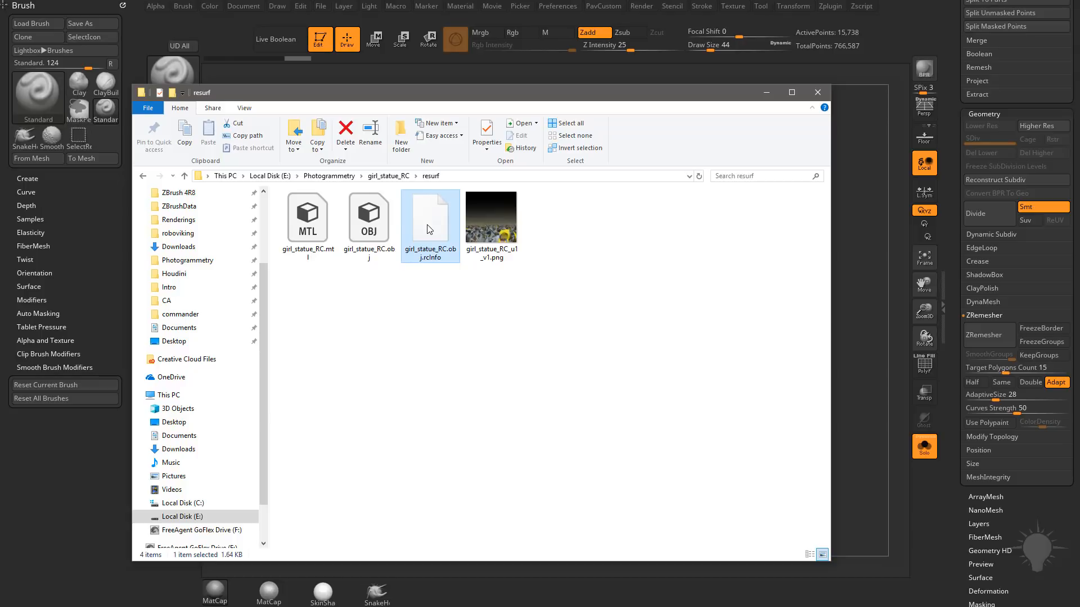
pyautogui.moveTo(411, 257)
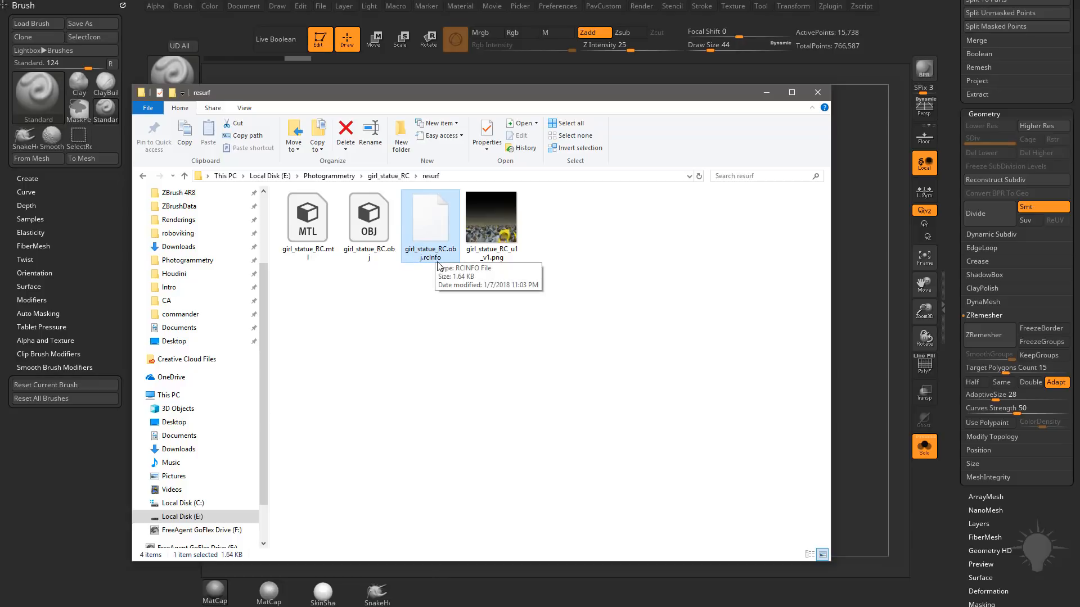
pyautogui.moveTo(448, 387)
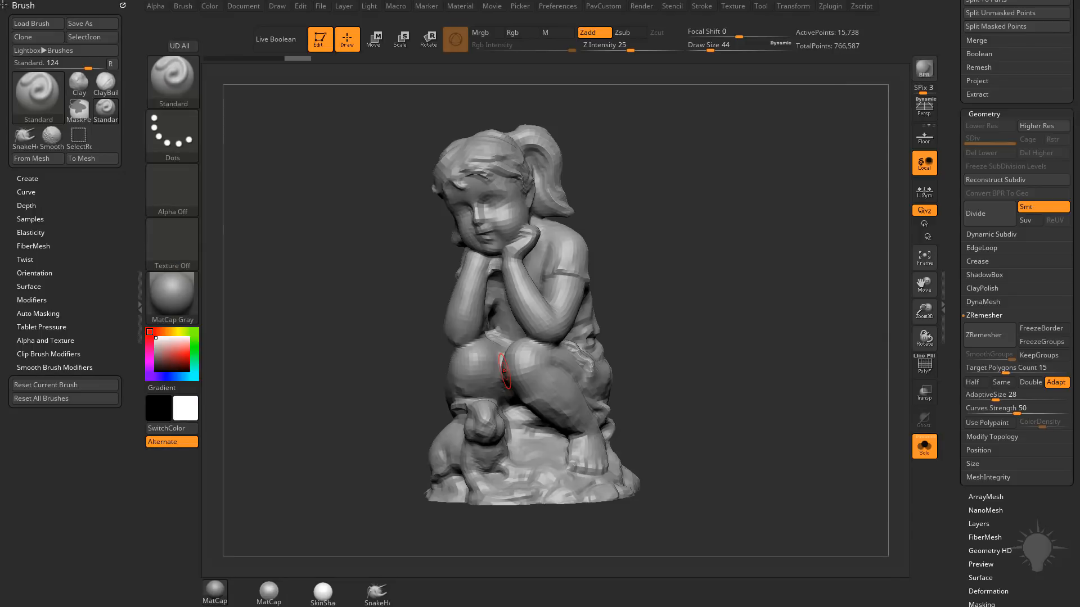
# - Show the polyframe, ZRemesh the statue at Half density and check it against the original overlay
pyautogui.click(924, 367)
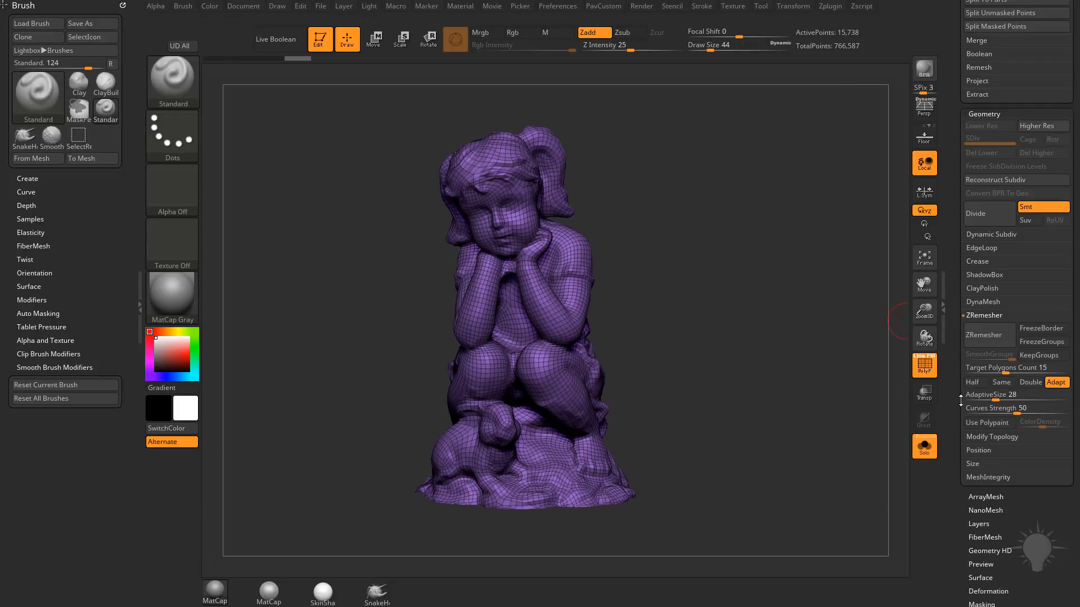
pyautogui.click(983, 335)
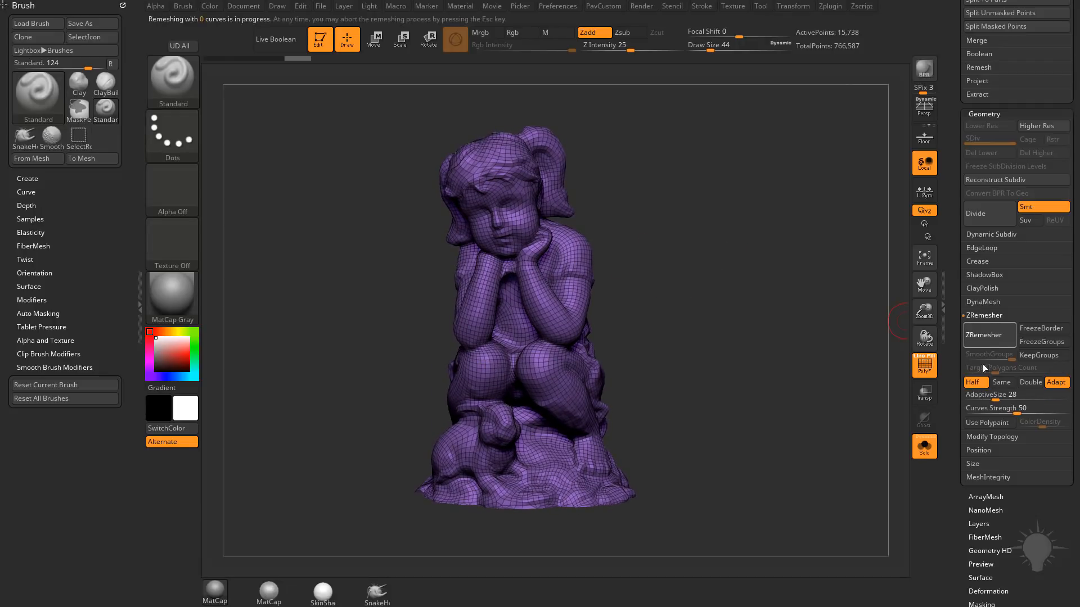
pyautogui.click(990, 335)
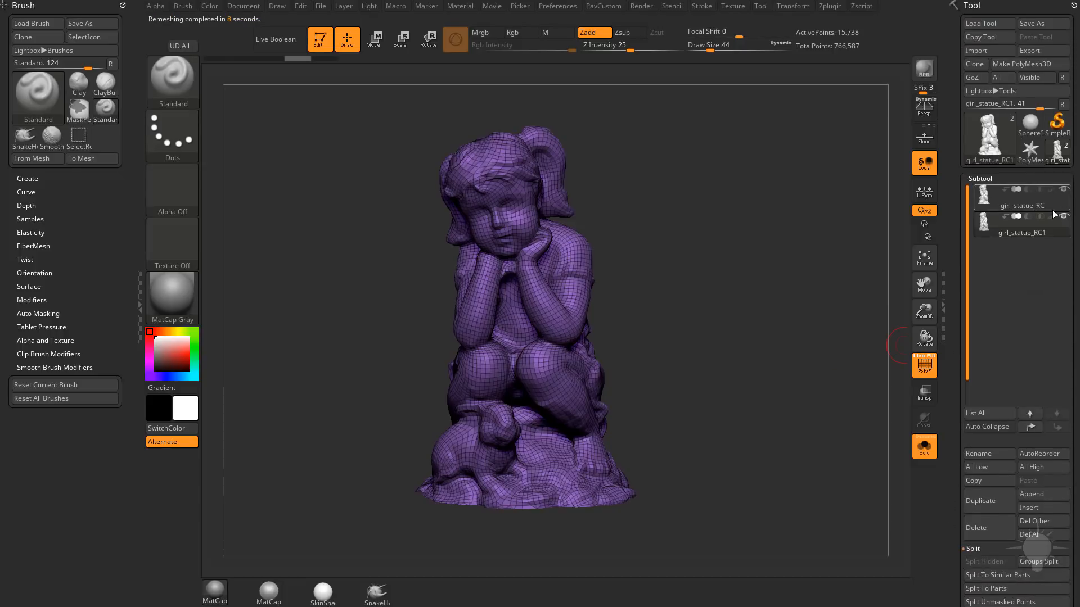
pyautogui.click(925, 446)
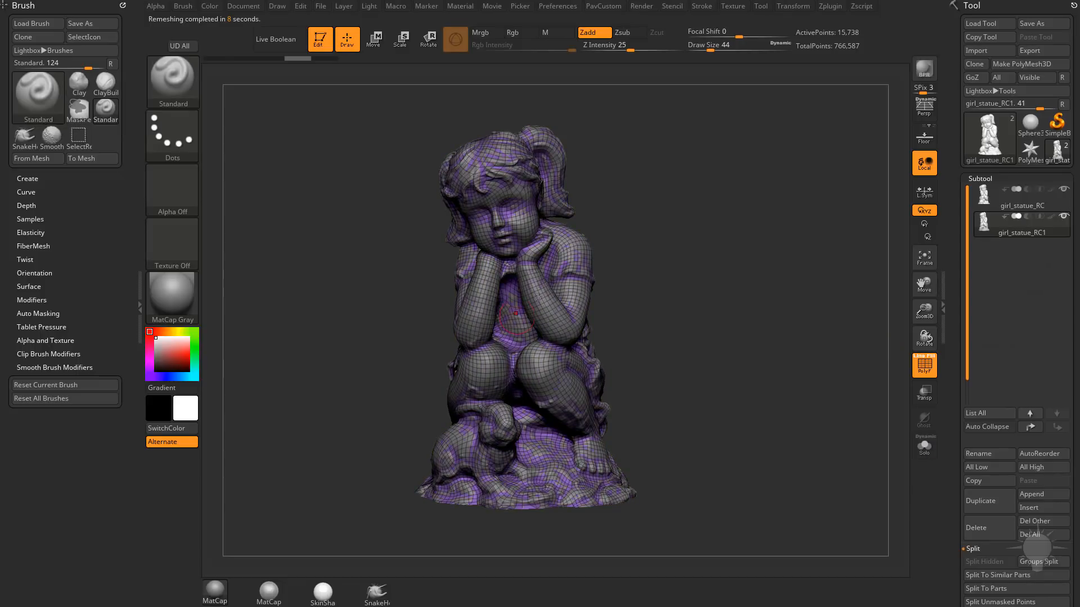
pyautogui.click(925, 446)
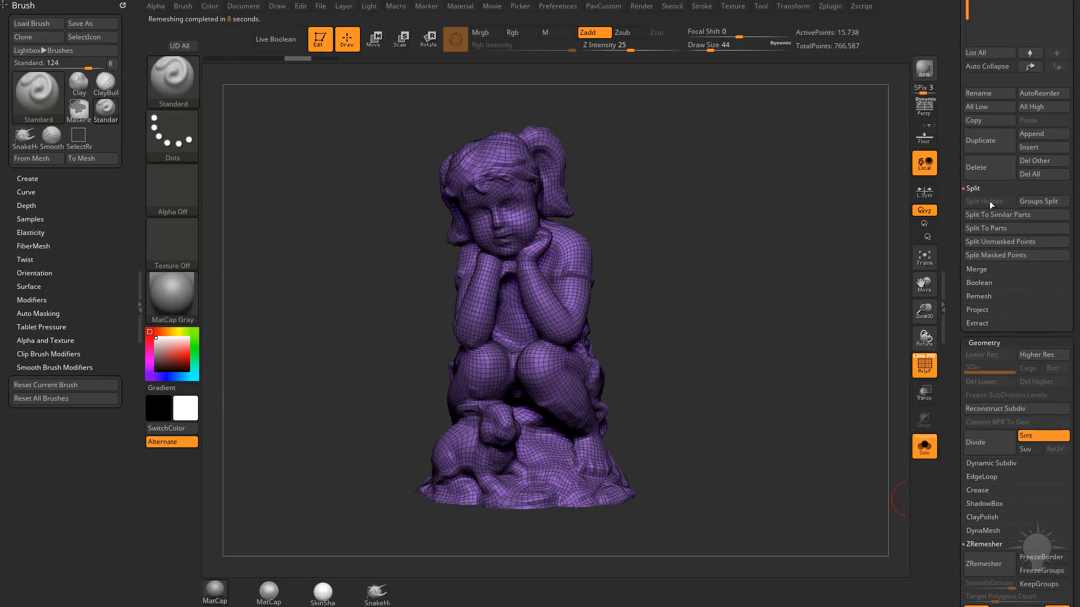
# - Remesh again at half density, Divide once and Project All the scan detail onto the new mesh
pyautogui.click(977, 310)
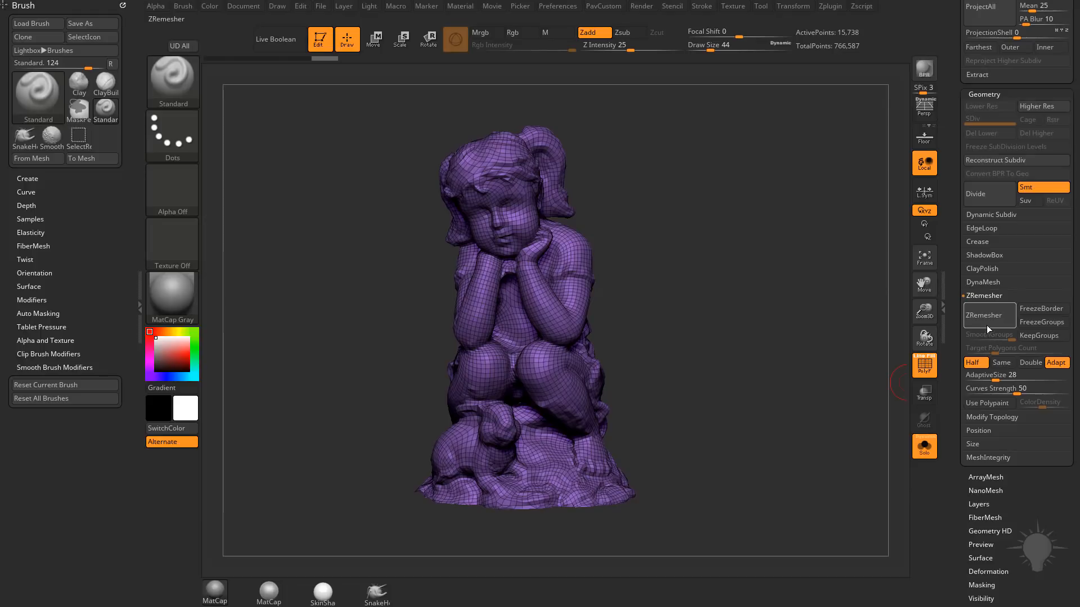
pyautogui.click(983, 315)
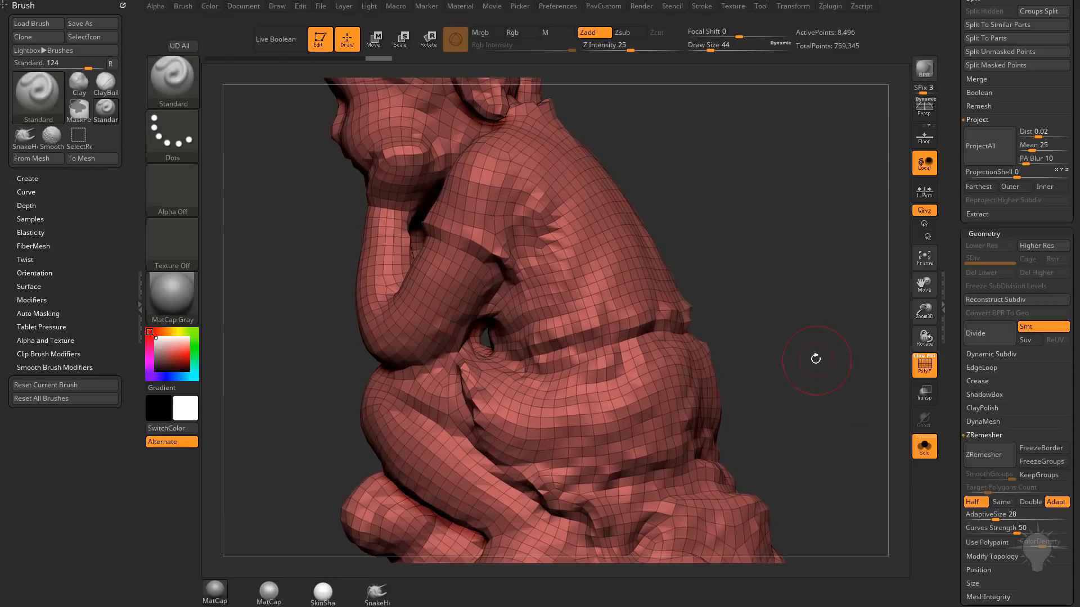
pyautogui.moveTo(816, 358); pyautogui.dragTo(751, 340)
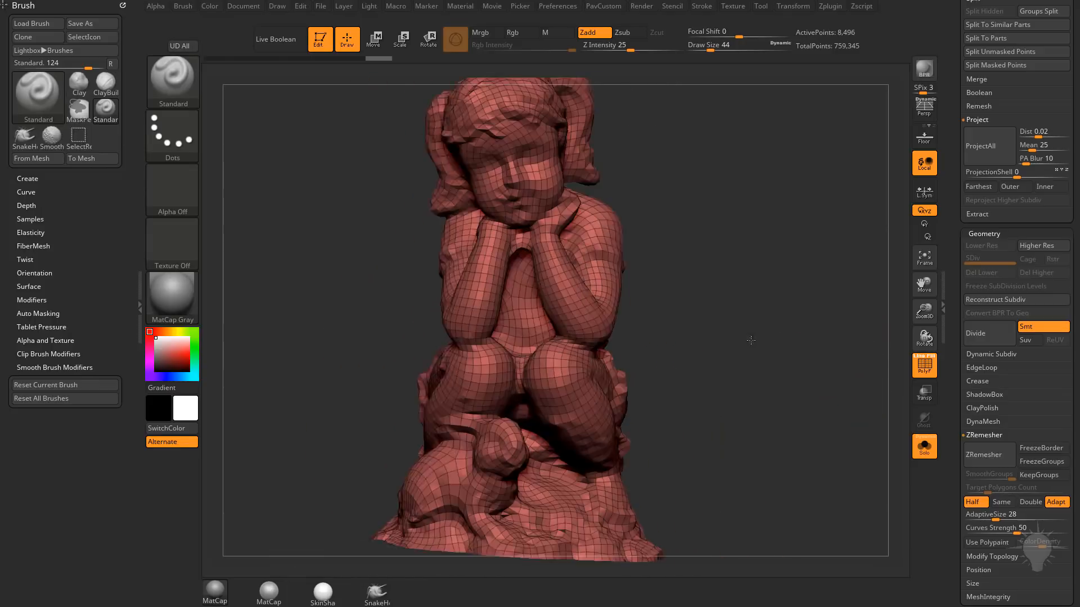
pyautogui.moveTo(750, 340); pyautogui.dragTo(734, 273)
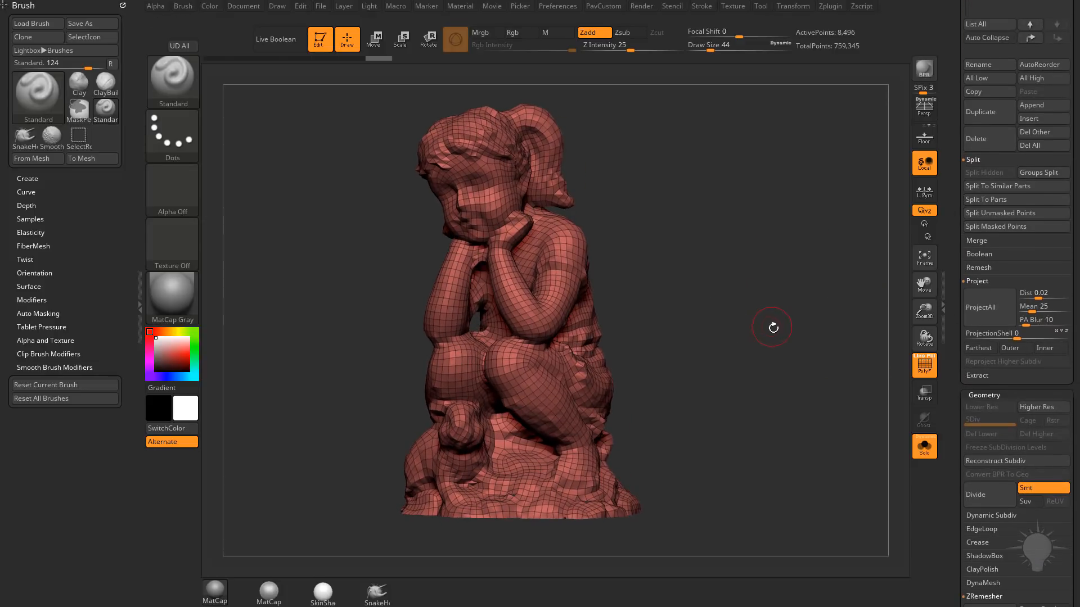
pyautogui.click(976, 495)
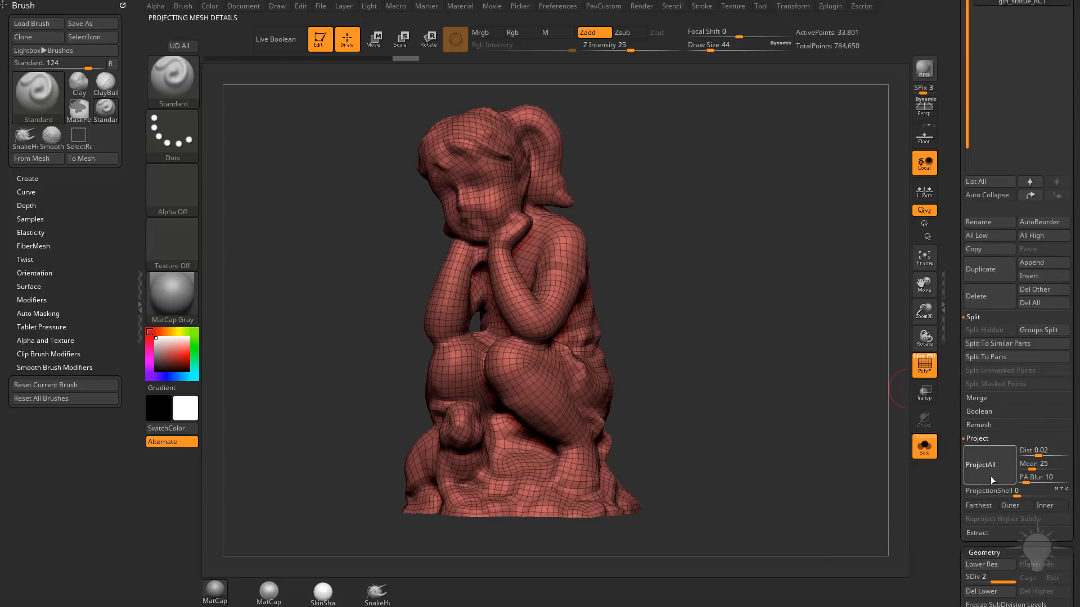
pyautogui.click(990, 465)
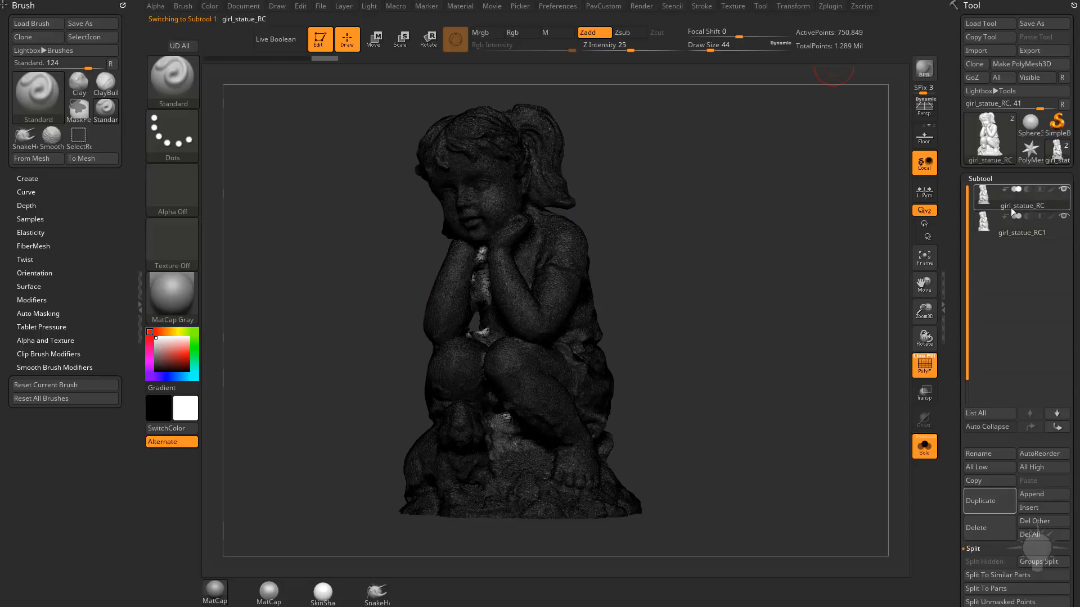
# - Subdivide the girl_statue_RC1 copy to about 2.15 million points, project detail and inspect from several angles
pyautogui.click(1021, 232)
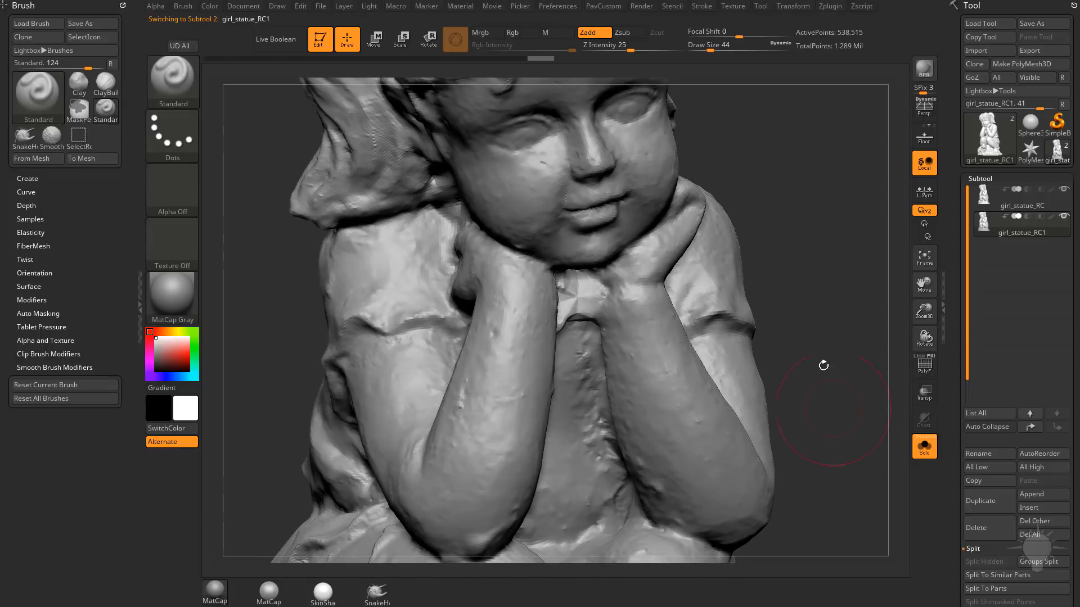
pyautogui.click(1021, 204)
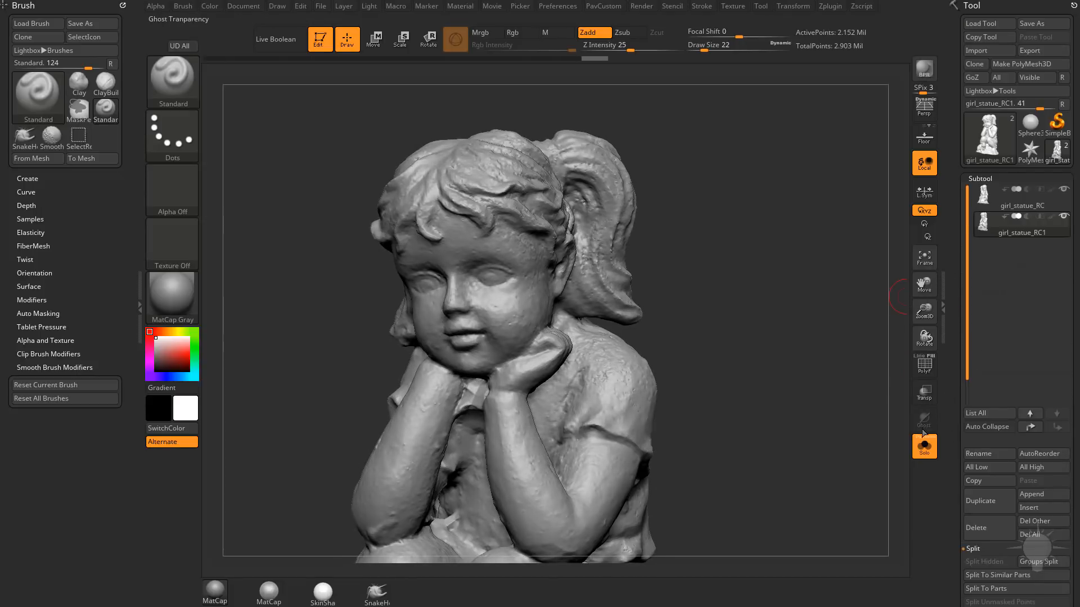
pyautogui.click(1022, 224)
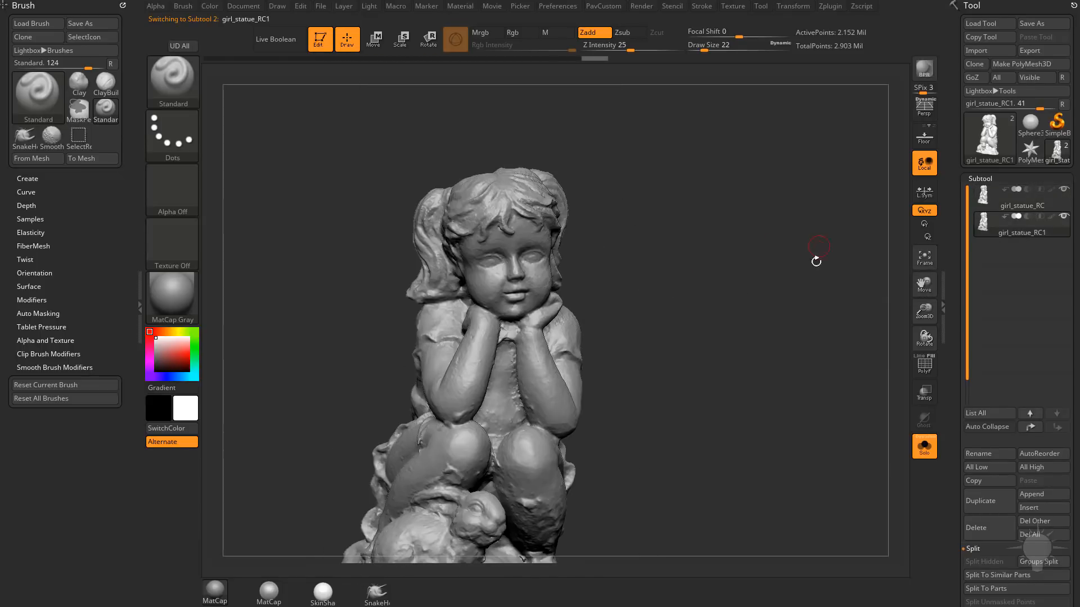
pyautogui.moveTo(817, 260); pyautogui.dragTo(774, 305)
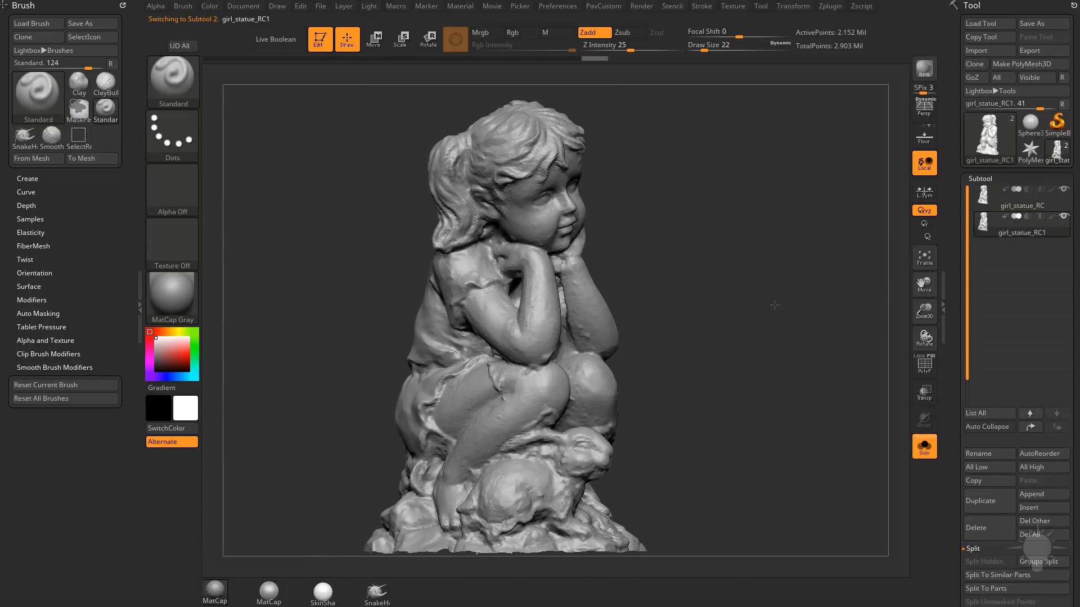
pyautogui.moveTo(775, 305); pyautogui.dragTo(834, 371)
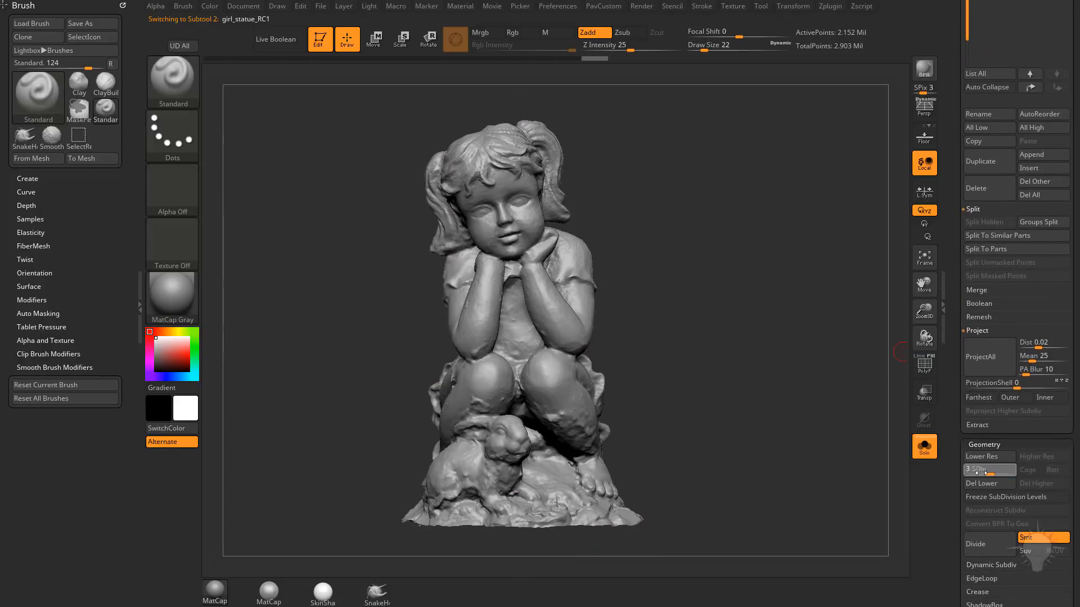
pyautogui.click(981, 457)
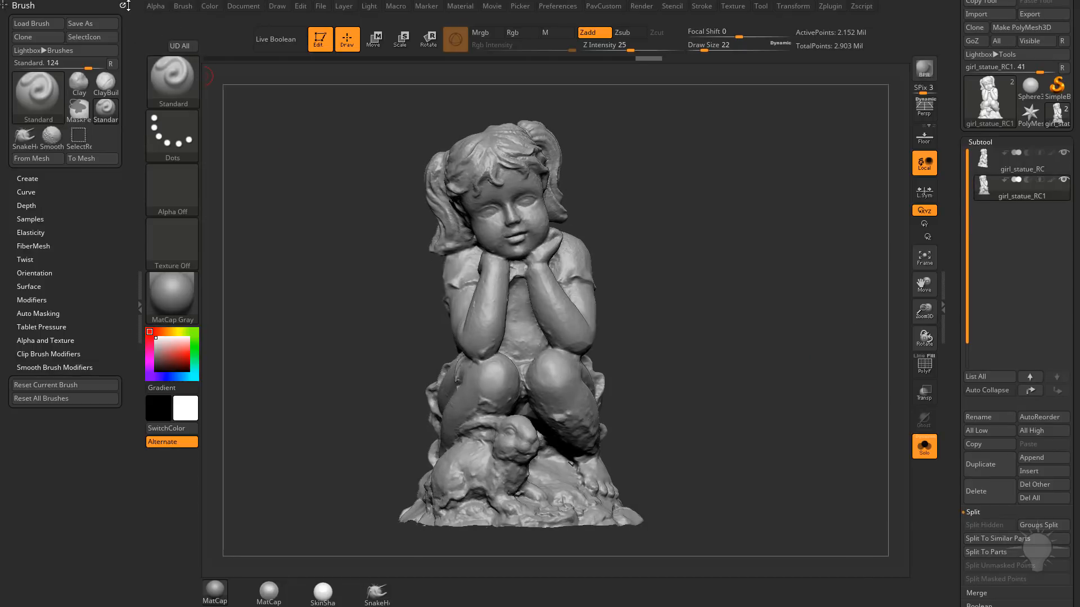
# - Start UV Master on a low-poly clone of the remeshed statue via Zplugin
pyautogui.click(830, 6)
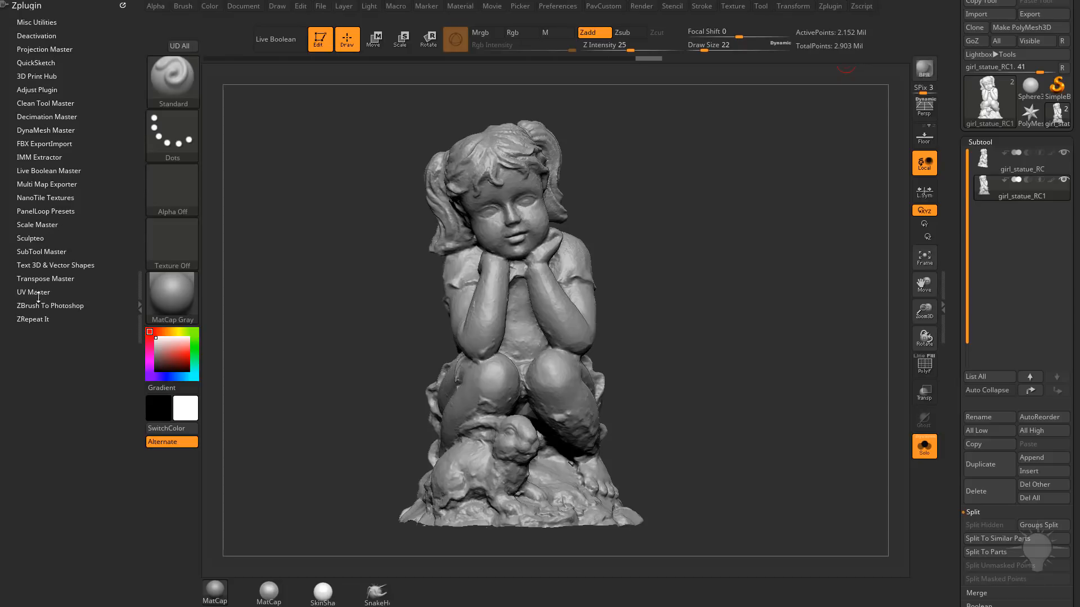
pyautogui.click(34, 293)
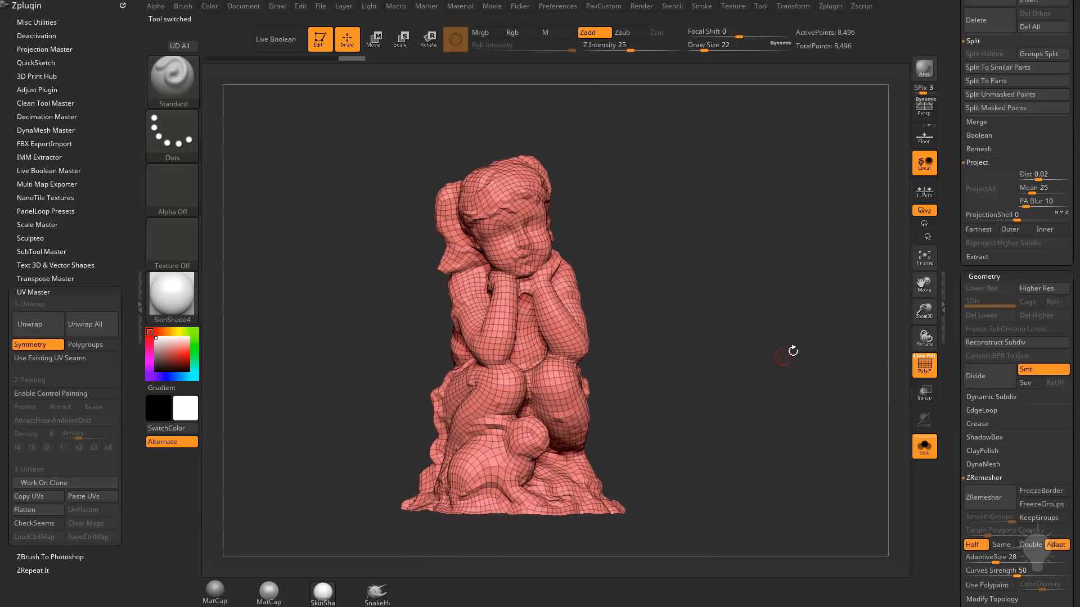
# - Orbit the low-poly statue, briefly hiding the head, to check hair, arm and body polygroups from all sides
pyautogui.moveTo(792, 351); pyautogui.dragTo(777, 337)
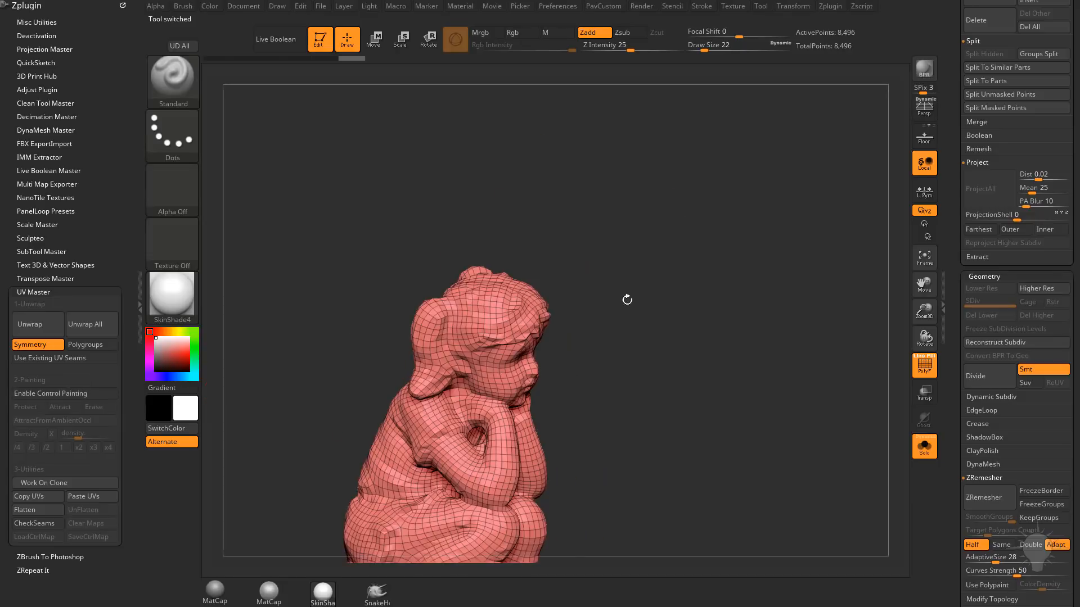
pyautogui.moveTo(626, 300); pyautogui.dragTo(636, 308)
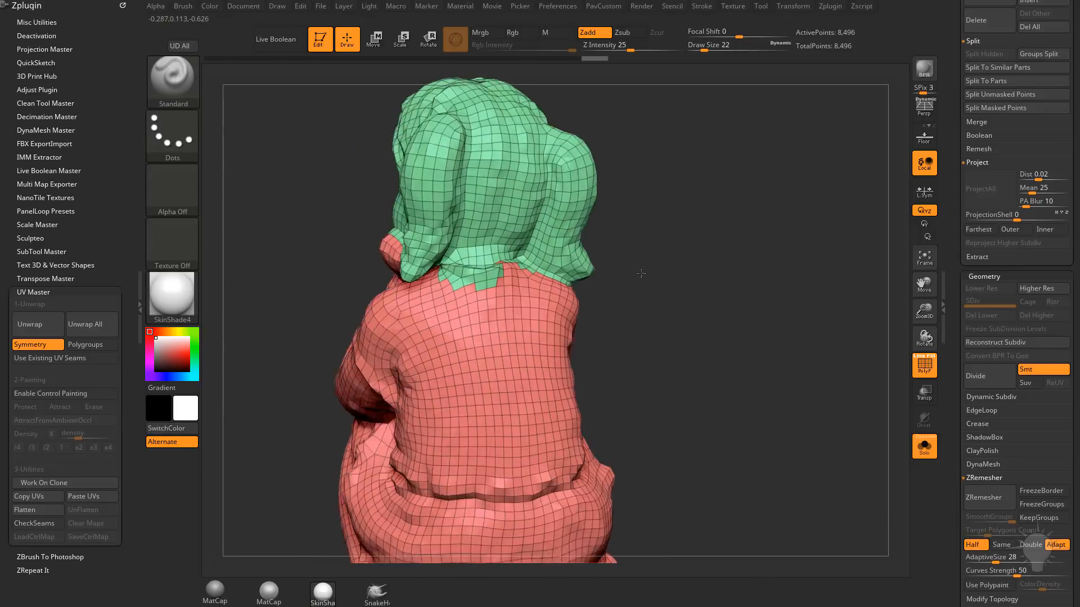
pyautogui.moveTo(640, 273); pyautogui.dragTo(704, 318)
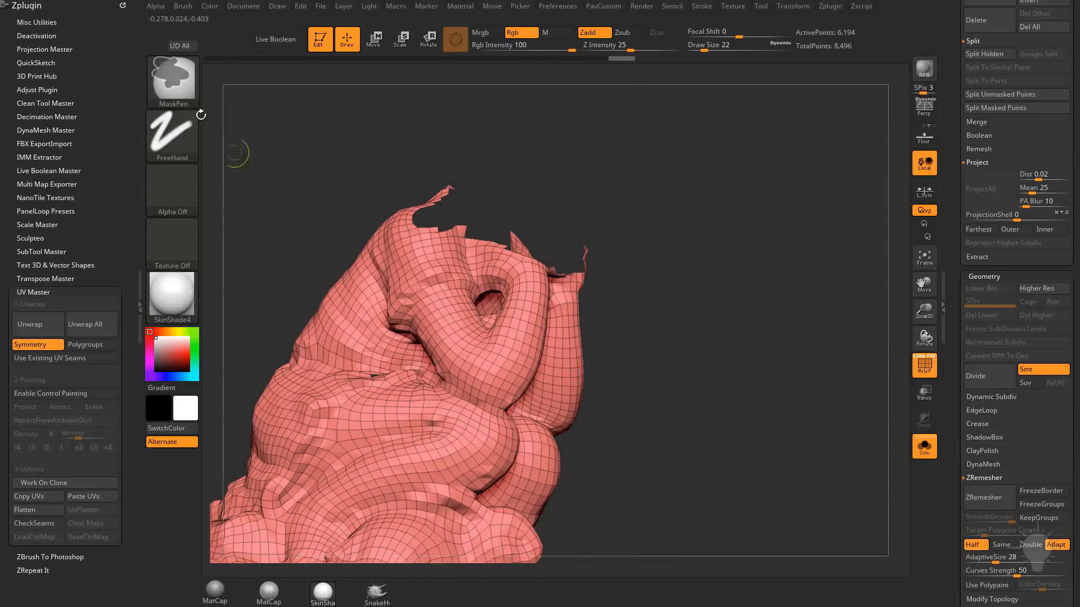
pyautogui.click(173, 81)
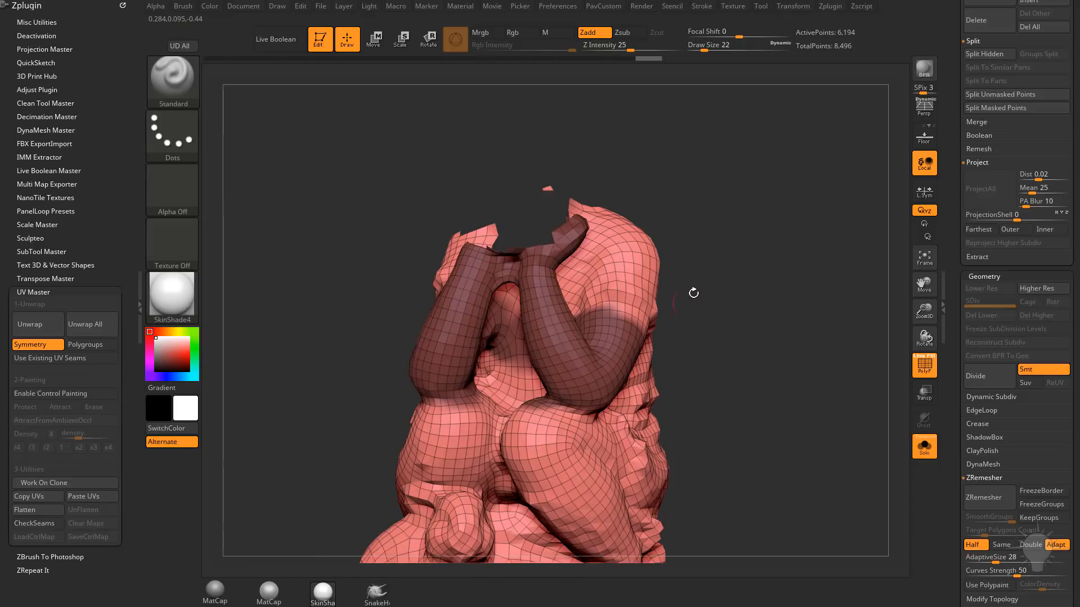
pyautogui.moveTo(694, 293); pyautogui.dragTo(746, 311)
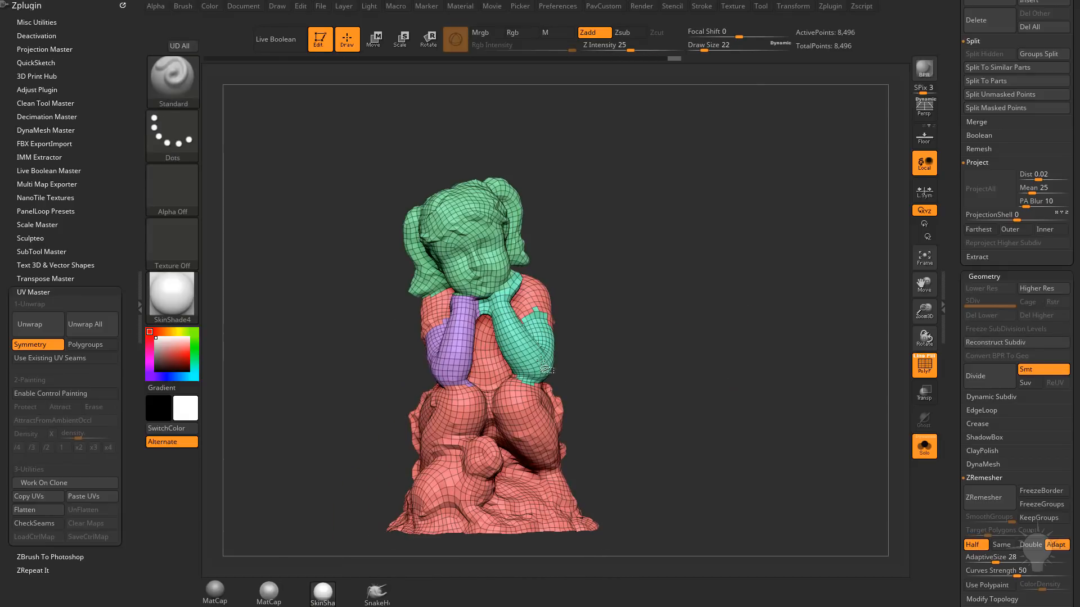
pyautogui.moveTo(545, 364); pyautogui.dragTo(619, 311)
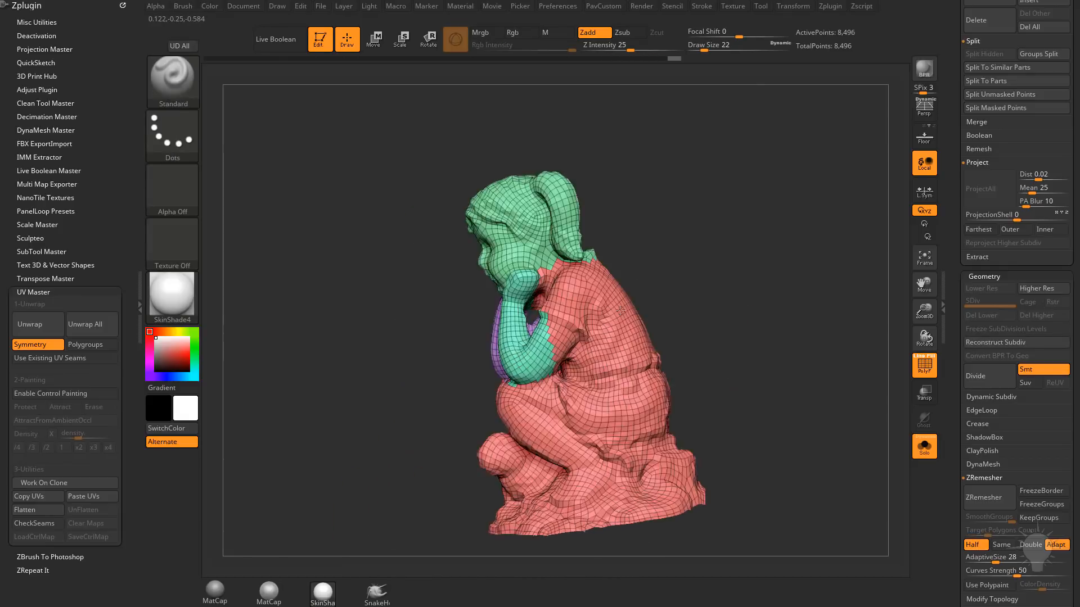
pyautogui.moveTo(620, 310); pyautogui.dragTo(740, 357)
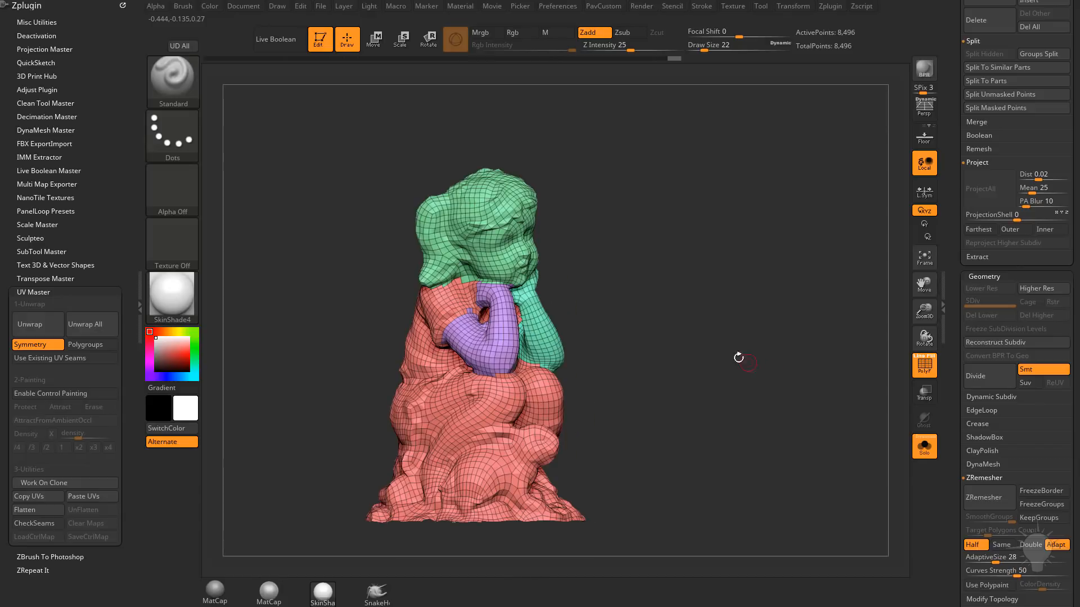
pyautogui.moveTo(747, 358); pyautogui.dragTo(694, 348)
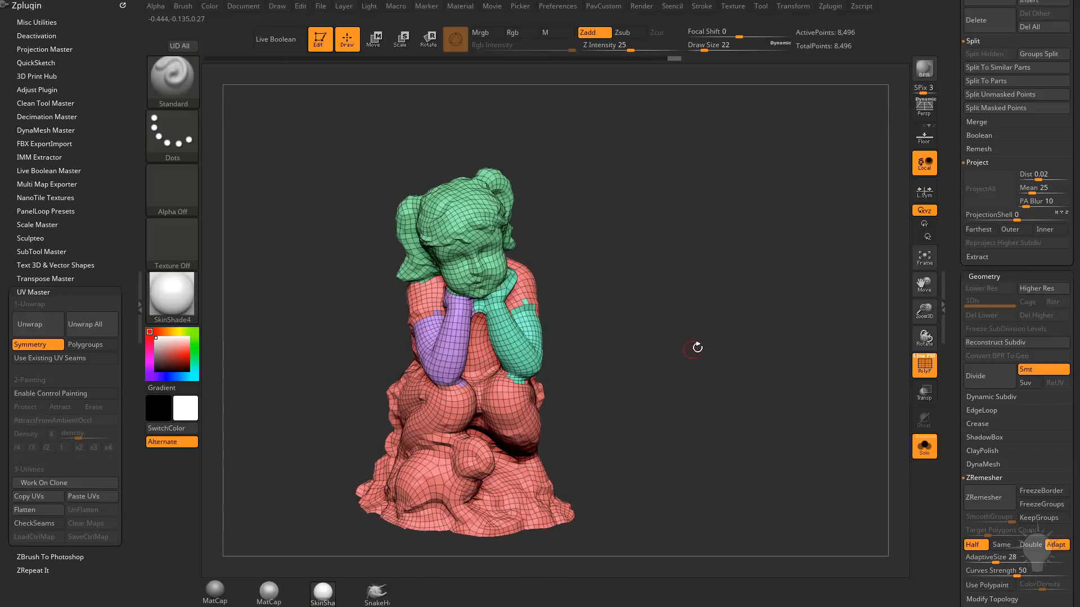
pyautogui.moveTo(694, 348); pyautogui.dragTo(611, 375)
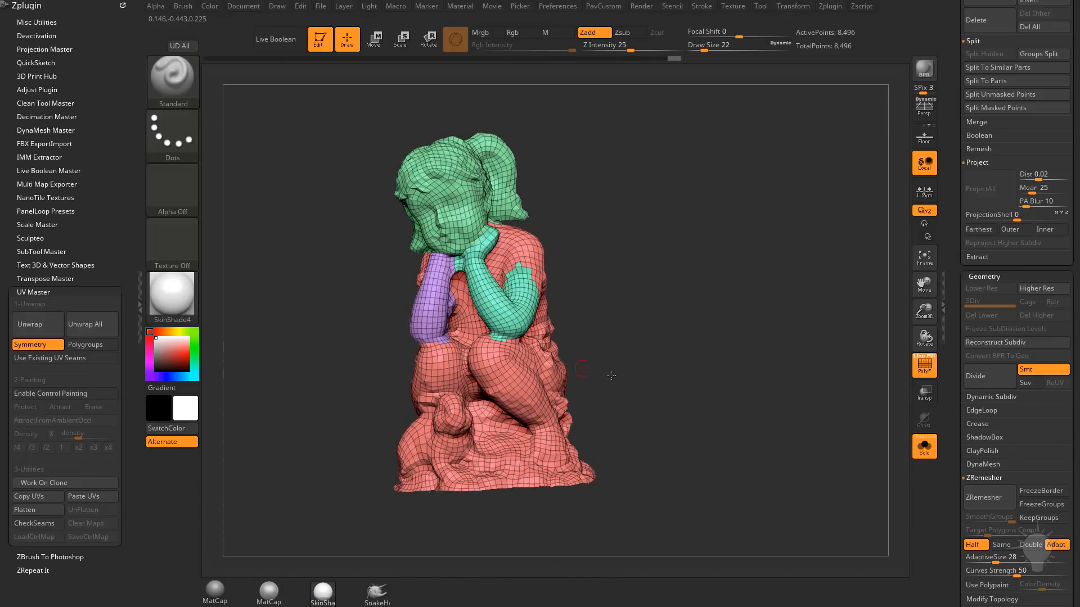
pyautogui.moveTo(610, 376); pyautogui.dragTo(768, 372)
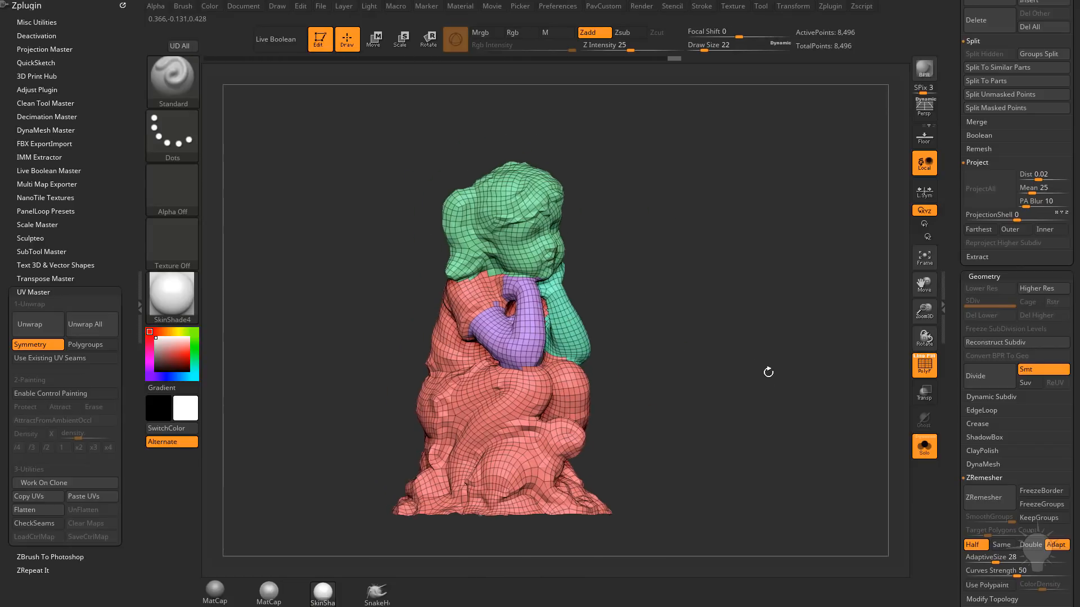
pyautogui.moveTo(769, 372); pyautogui.dragTo(685, 347)
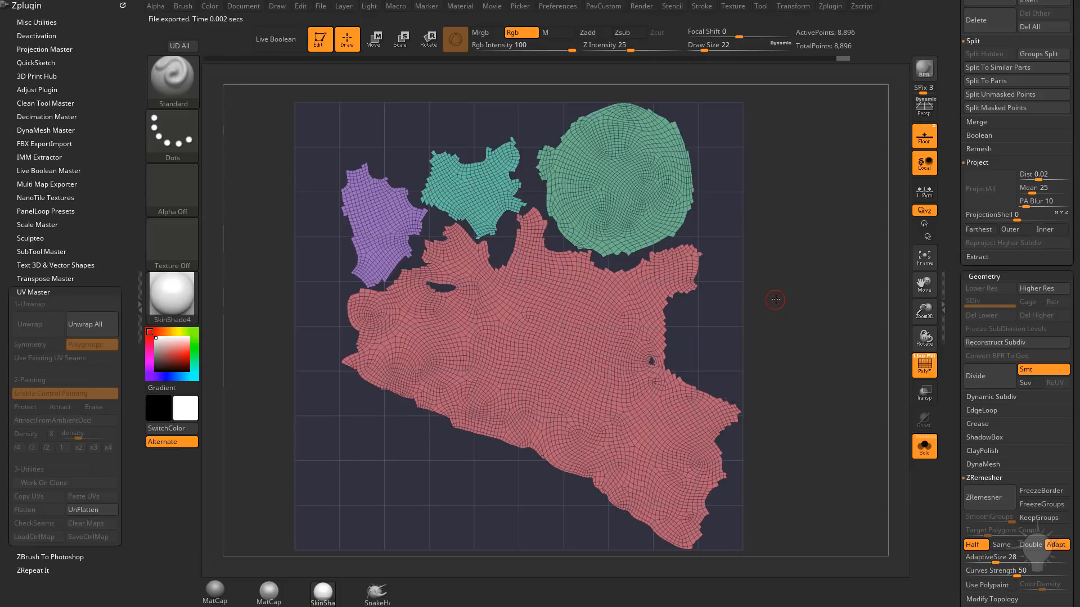
# - Unwrap the statue by polygroups and flatten it to view the UV islands
pyautogui.click(374, 39)
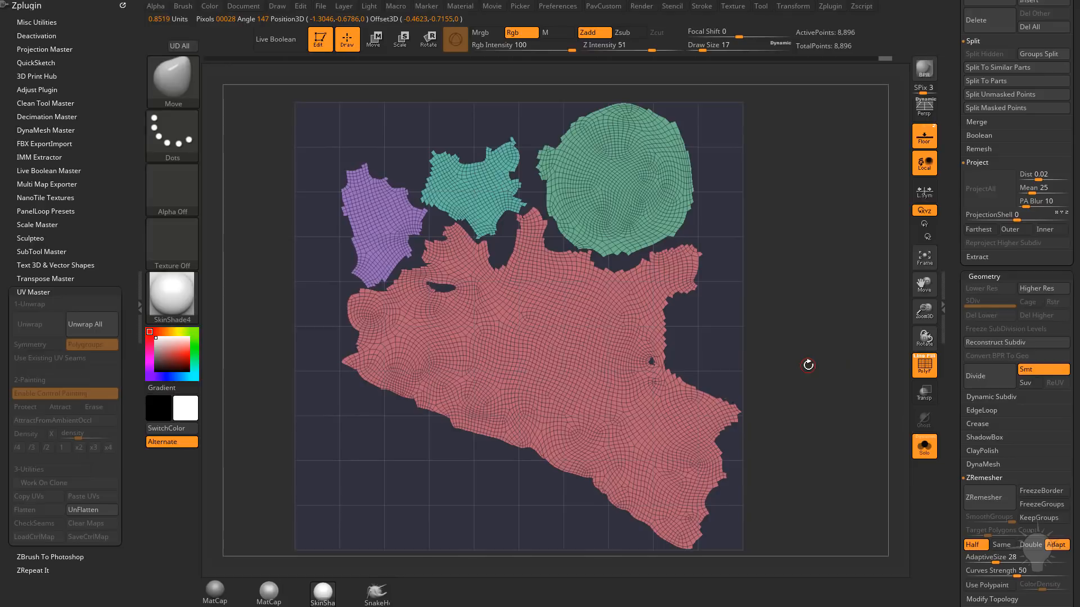
pyautogui.moveTo(158, 468)
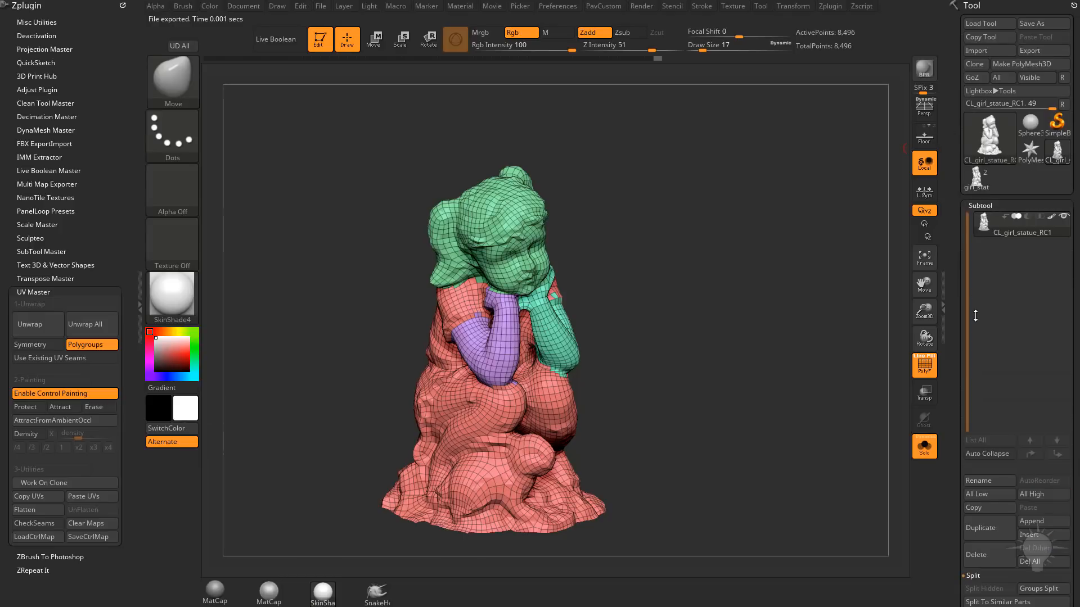
# - Append the original girl_statue_RC mesh as a subtool and subdivide the resurfaced copy
pyautogui.click(976, 177)
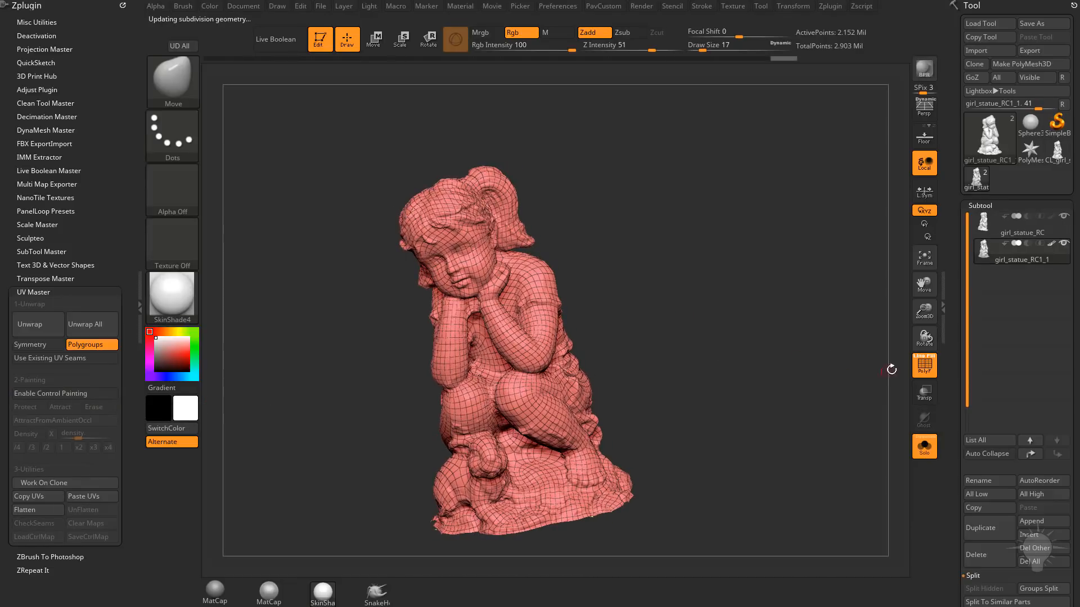
pyautogui.click(924, 365)
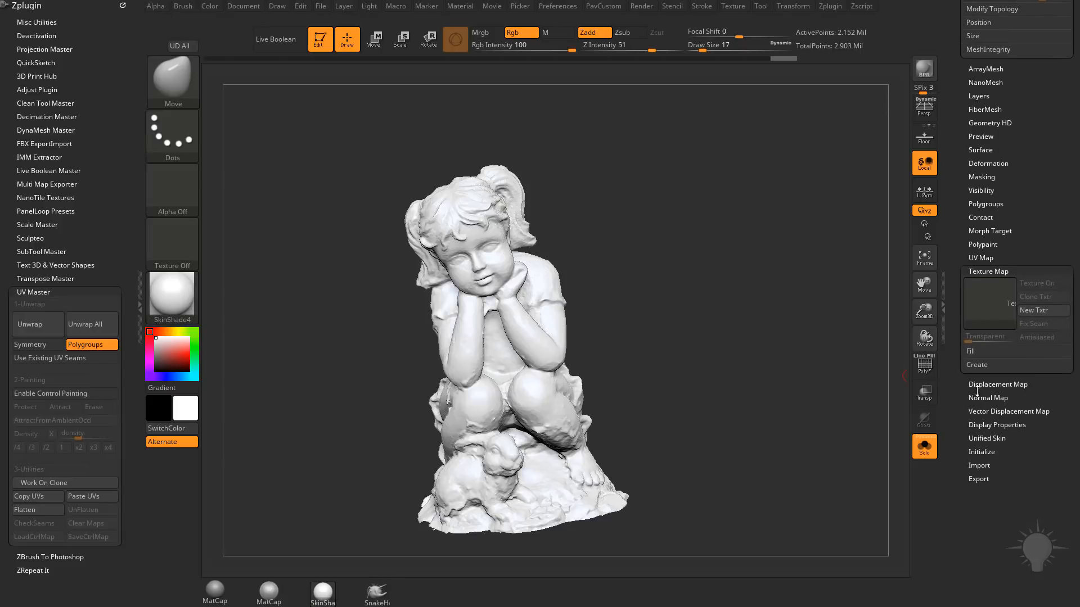
# - Generate a new texture map for the statue from its new UV layout
pyautogui.click(976, 364)
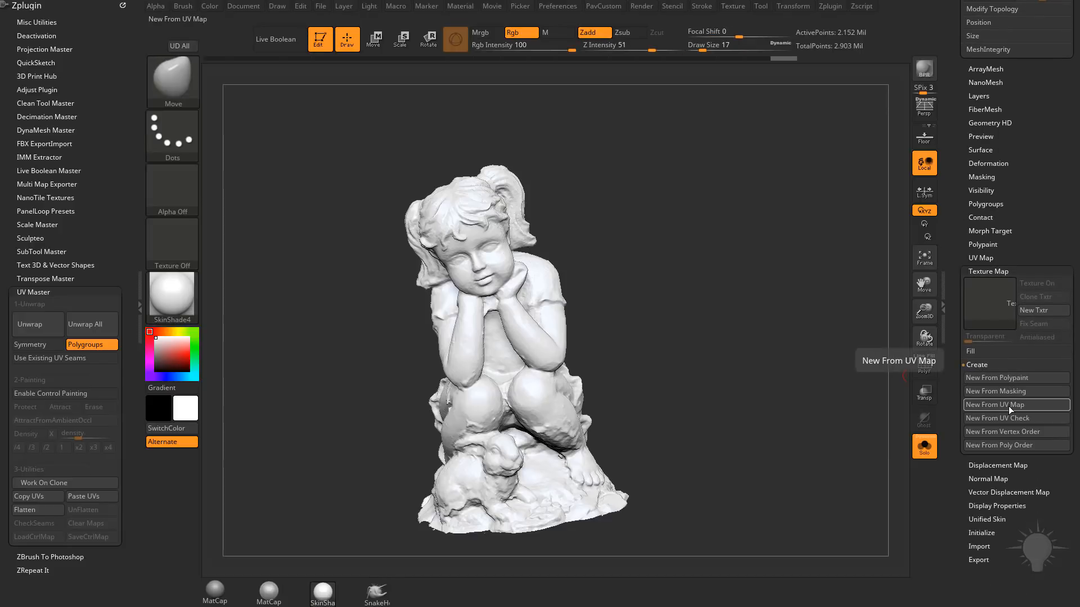
pyautogui.click(995, 403)
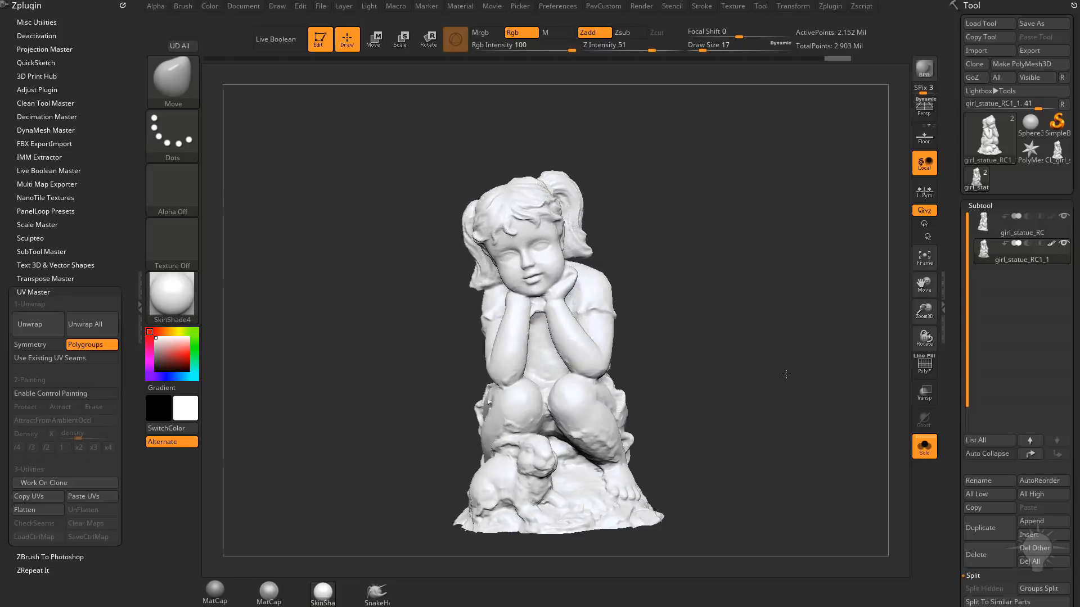
pyautogui.moveTo(1042, 259)
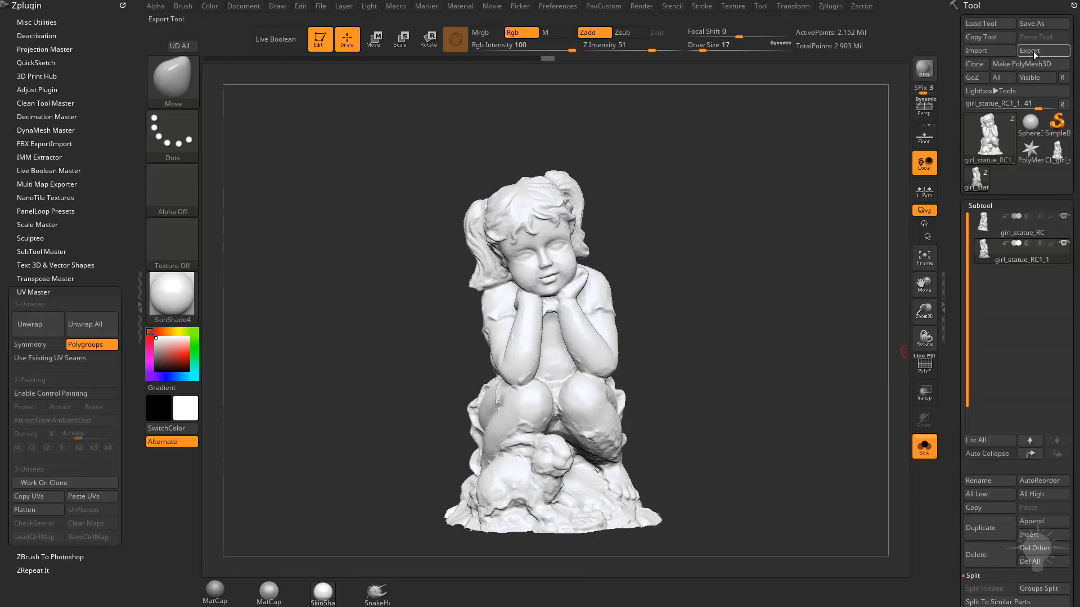
pyautogui.moveTo(1037, 50)
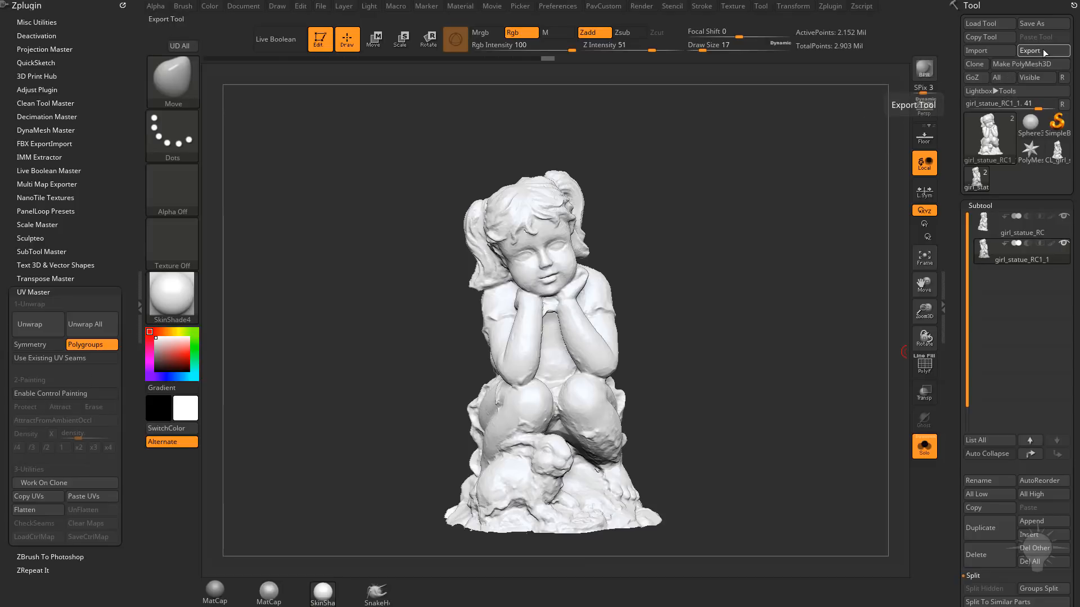
# - Export the resurfaced statue as girl_statue_RC.obj, replacing the old file in the resurf folder
pyautogui.click(1041, 50)
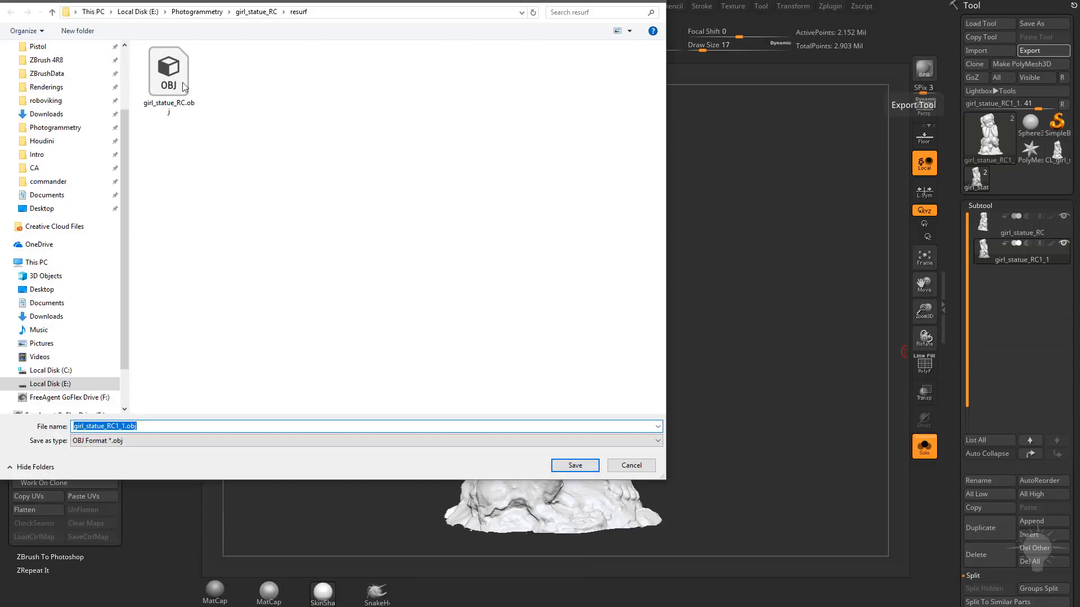
pyautogui.moveTo(202, 107)
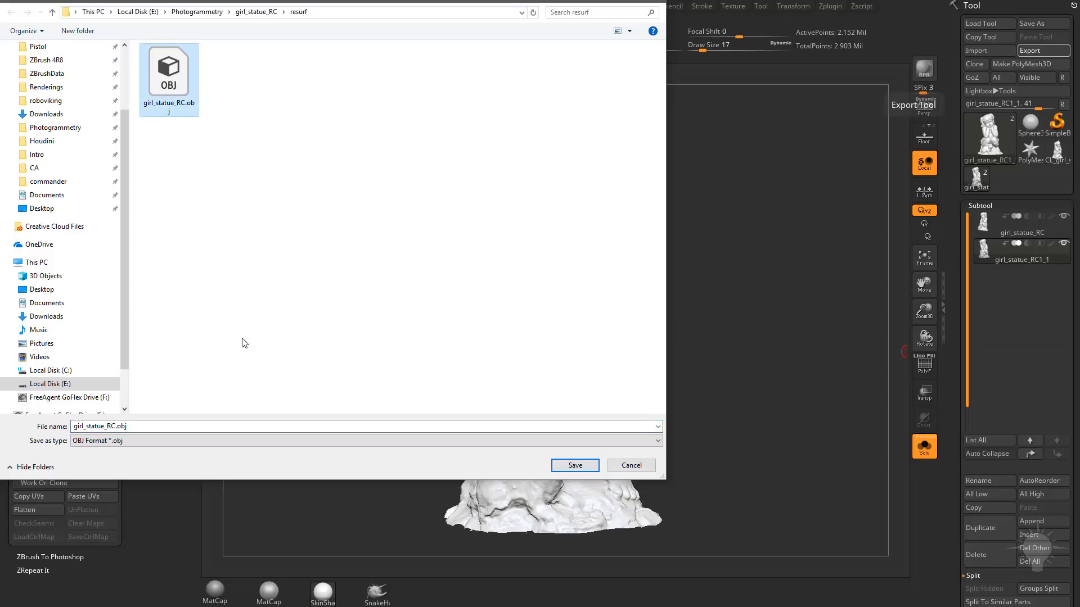
pyautogui.moveTo(287, 65)
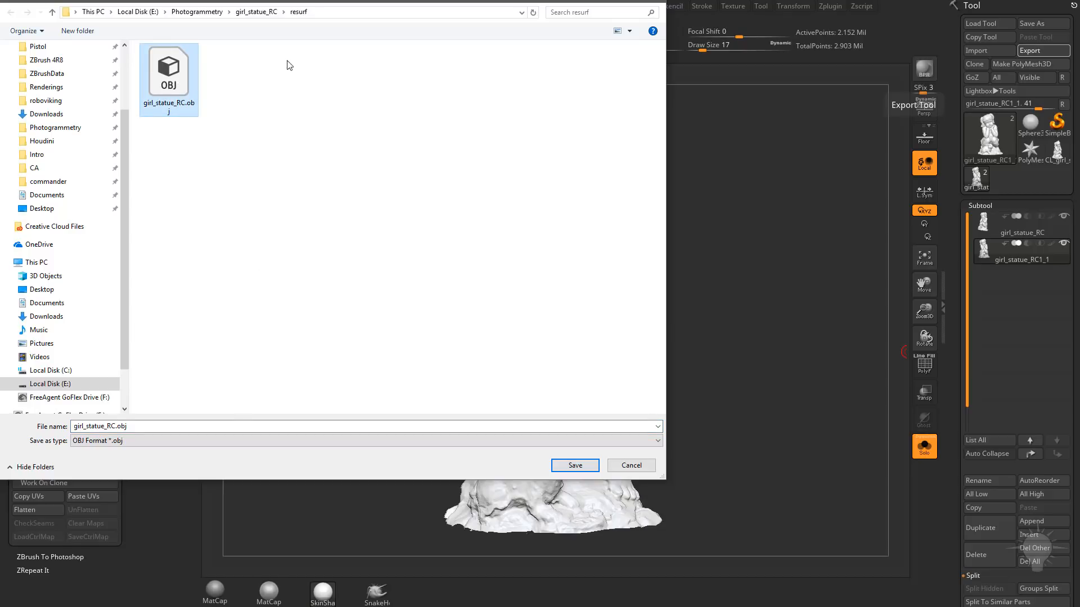
pyautogui.click(575, 465)
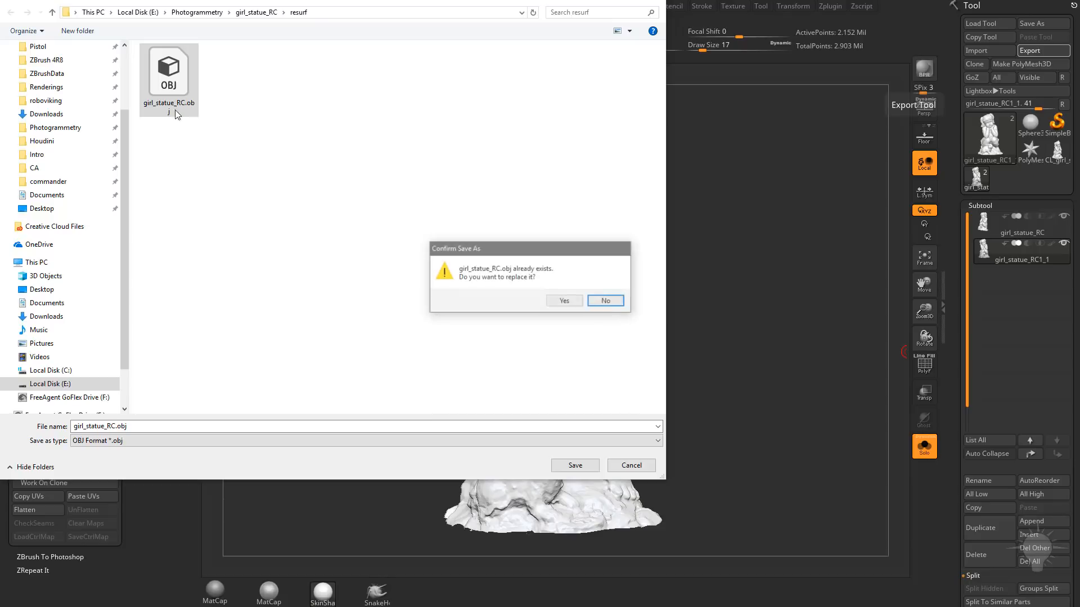
pyautogui.click(564, 300)
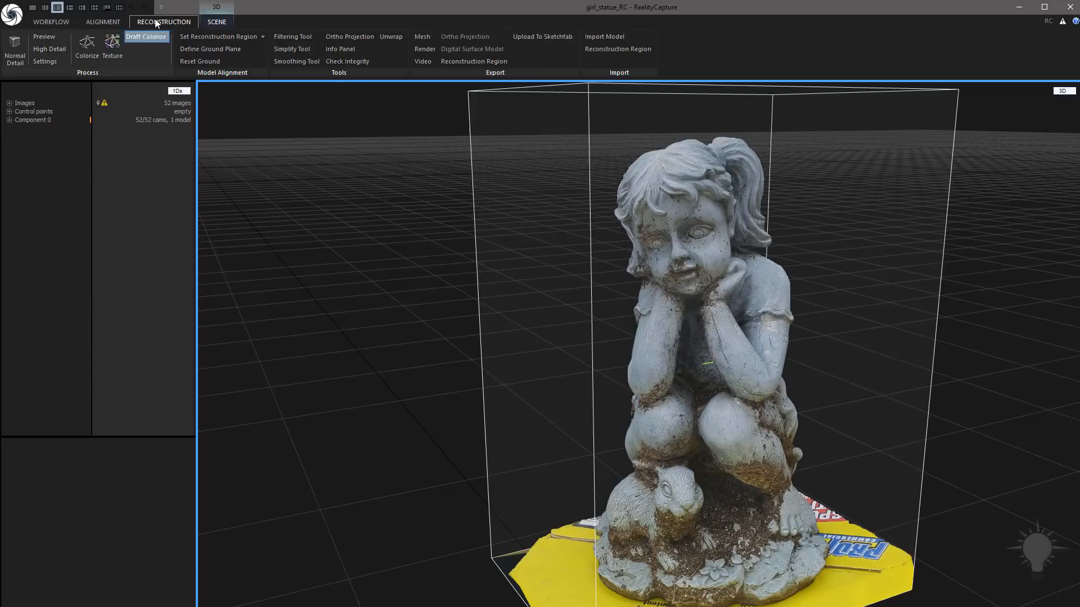
# - Import girl_statue_RC.OBJ into the RealityCapture project as a second model
pyautogui.click(604, 36)
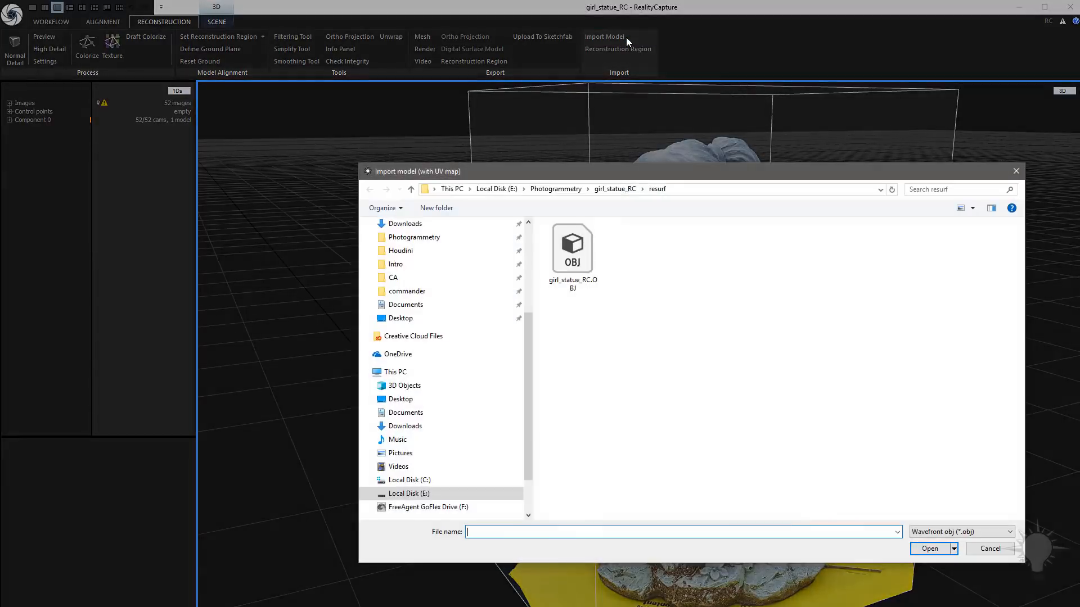
pyautogui.click(573, 248)
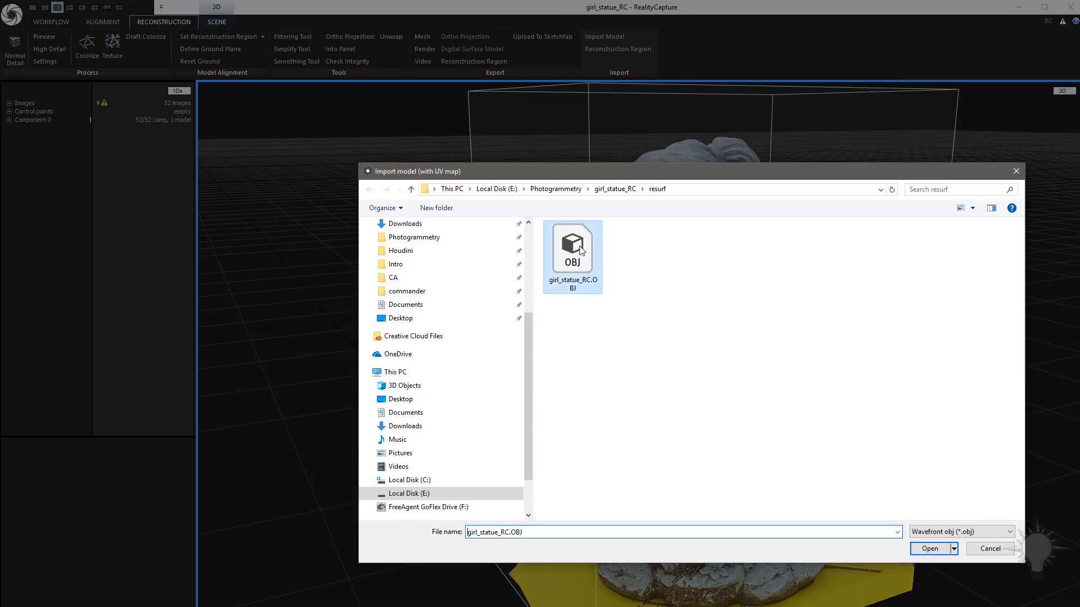
pyautogui.click(929, 549)
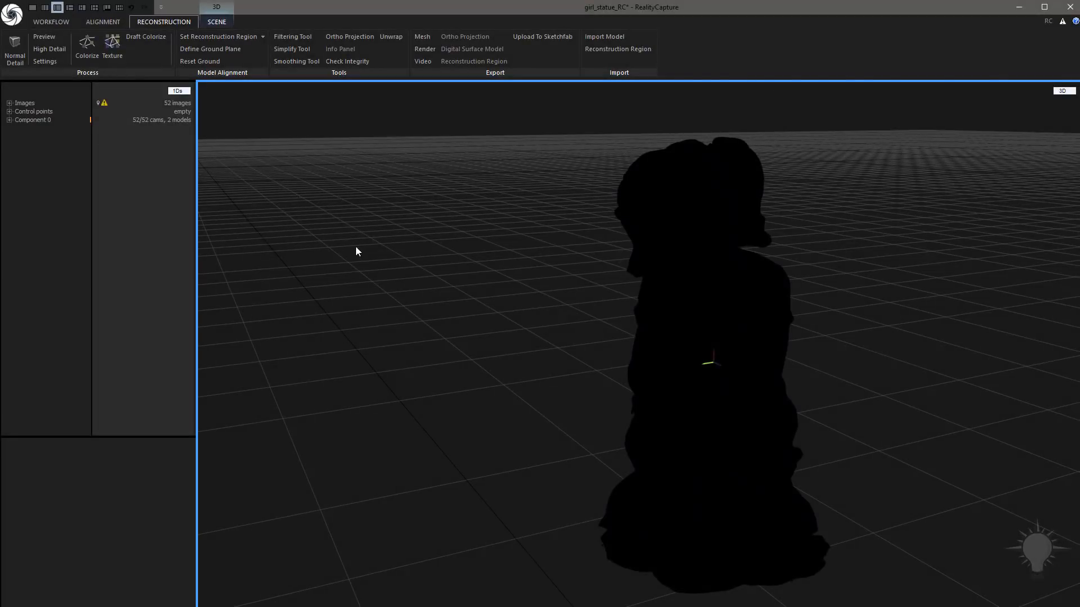
pyautogui.moveTo(495, 273)
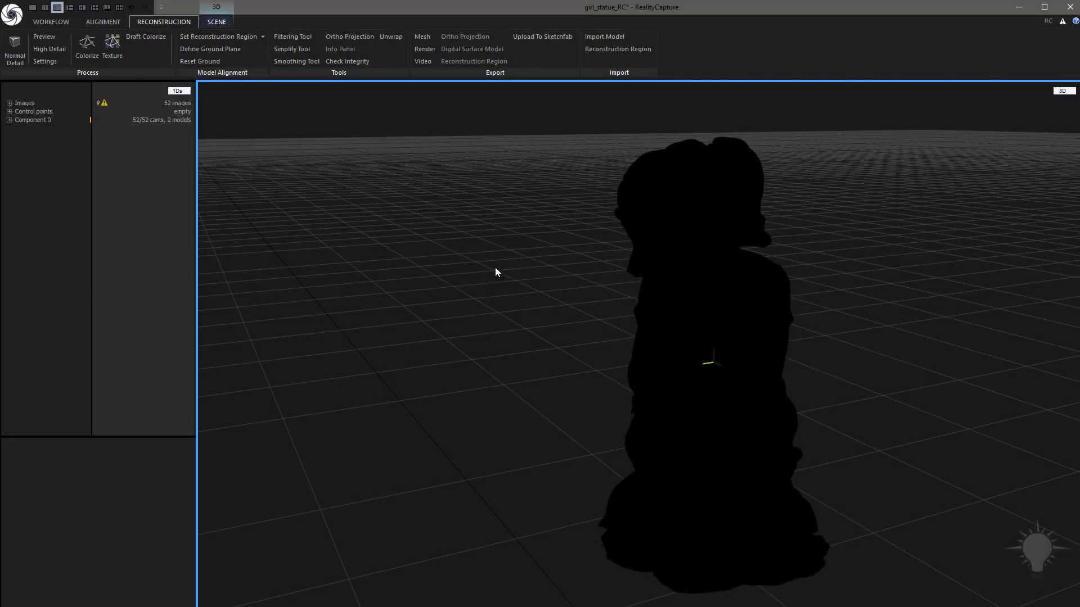
pyautogui.moveTo(388, 194)
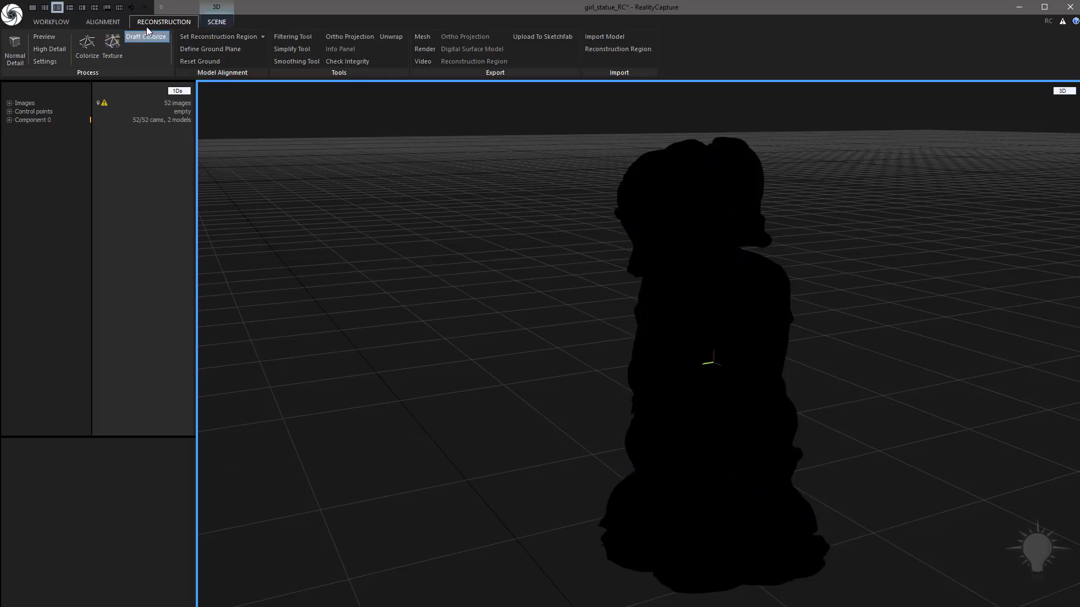
# - Compute the texture for the resurfaced white statue model from the photographs
pyautogui.click(111, 48)
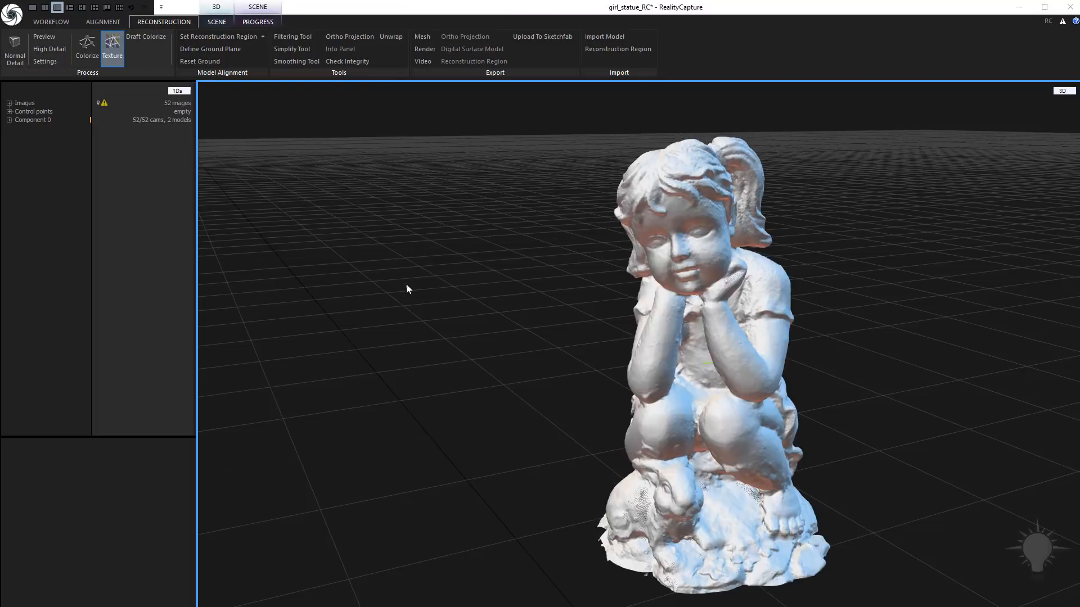
pyautogui.click(113, 42)
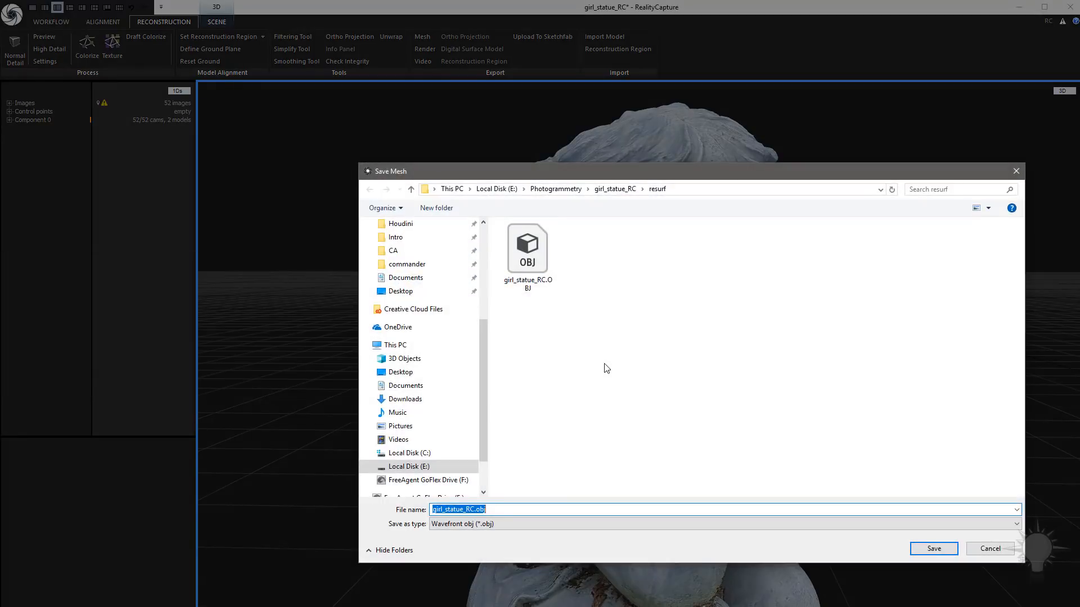
# - Save the textured mesh as girl_statue_RC.fbx in Autodesk FBX format into the resurf folder
pyautogui.click(722, 519)
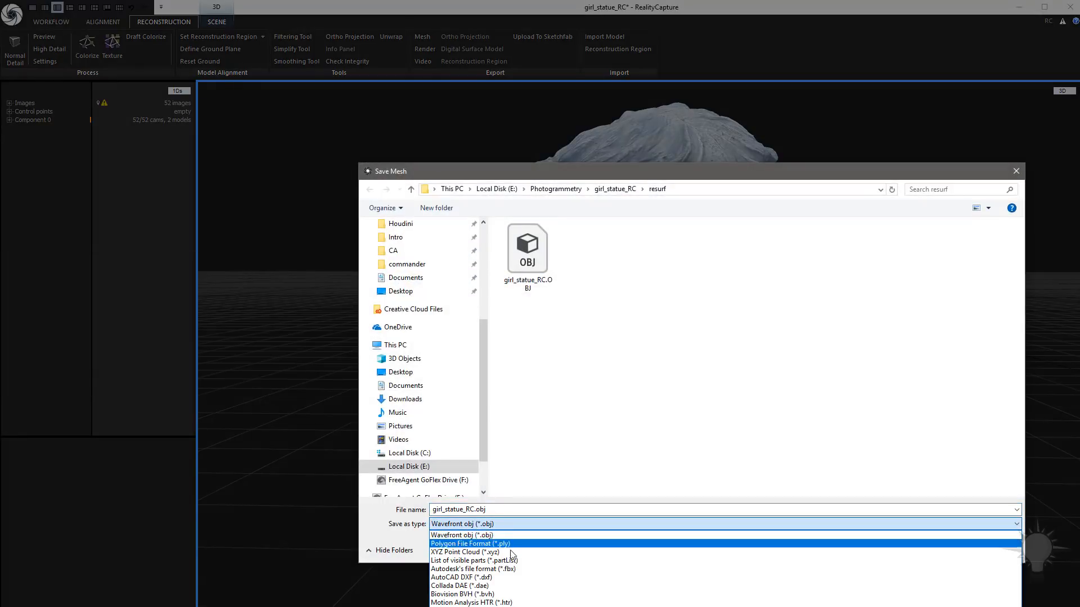
pyautogui.click(473, 569)
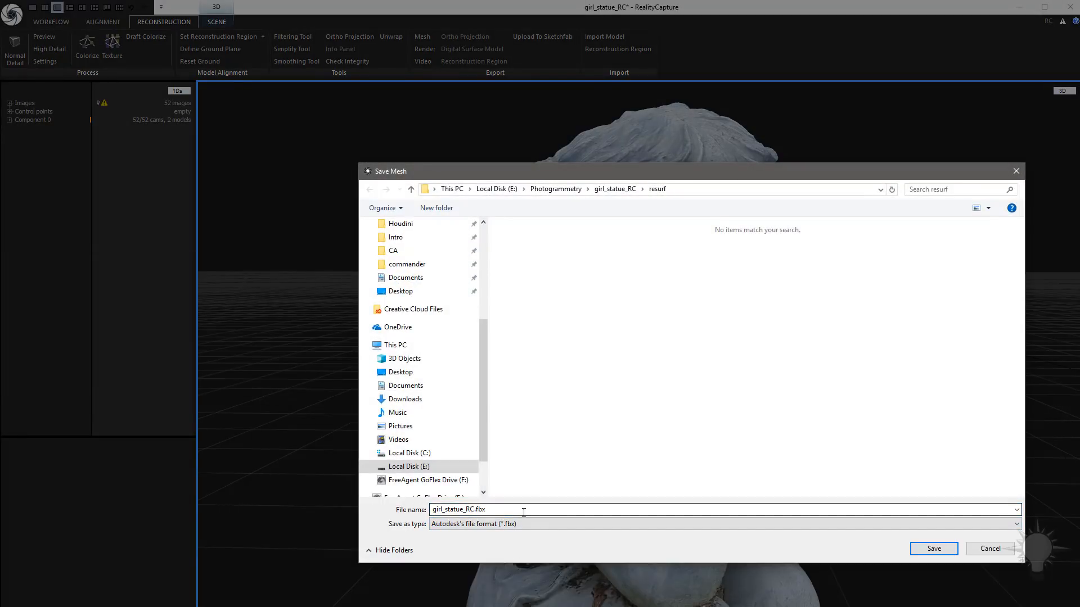
pyautogui.click(934, 549)
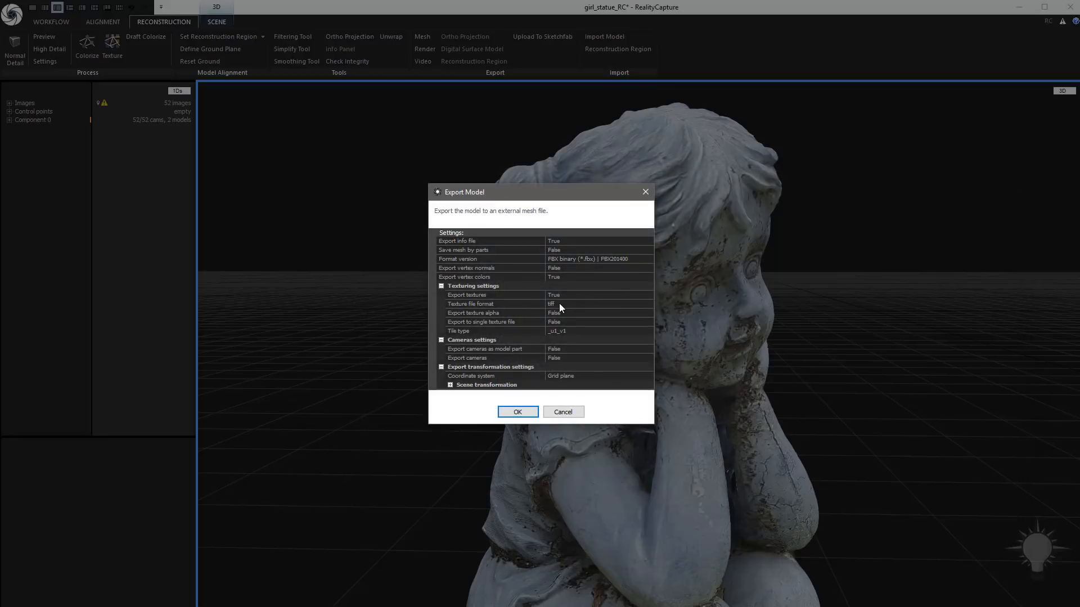
pyautogui.click(517, 412)
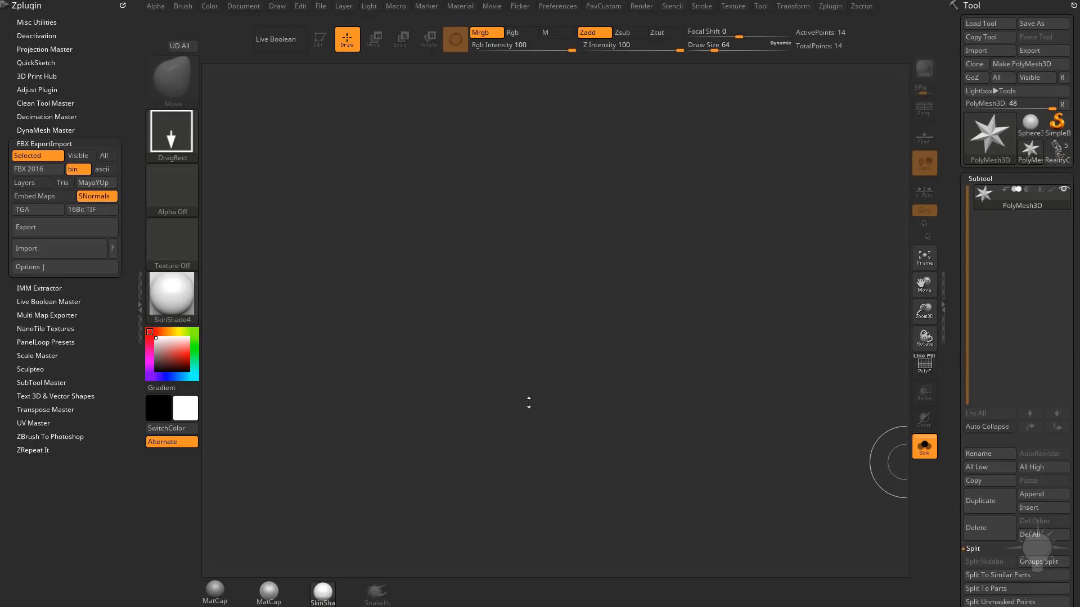
pyautogui.moveTo(29, 144)
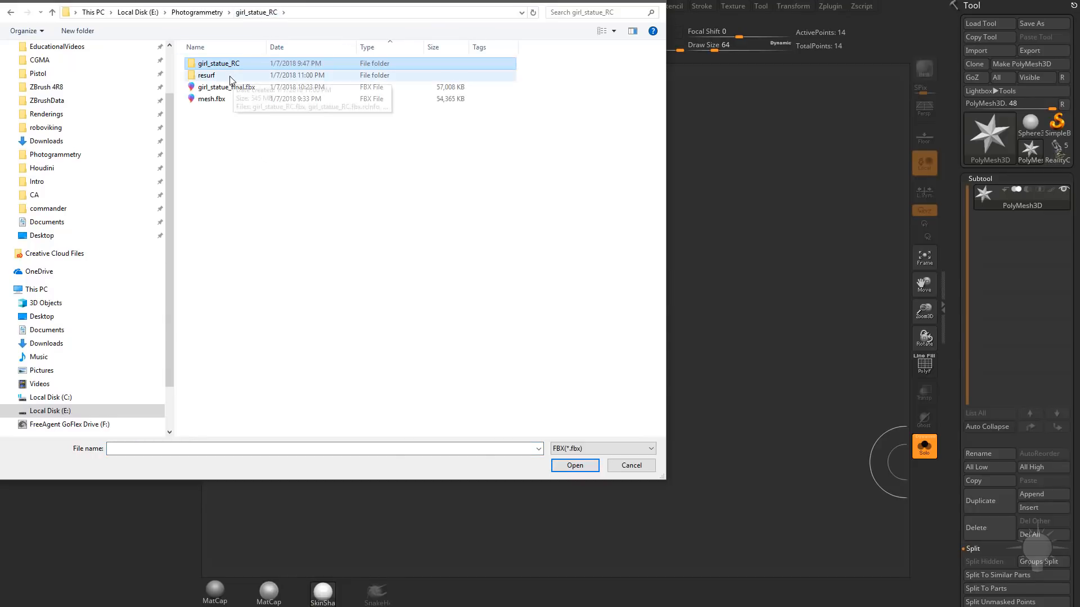
# - Import girl_statue_RC.fbx from the resurf folder via the FBX ExportImport plugin
pyautogui.click(631, 465)
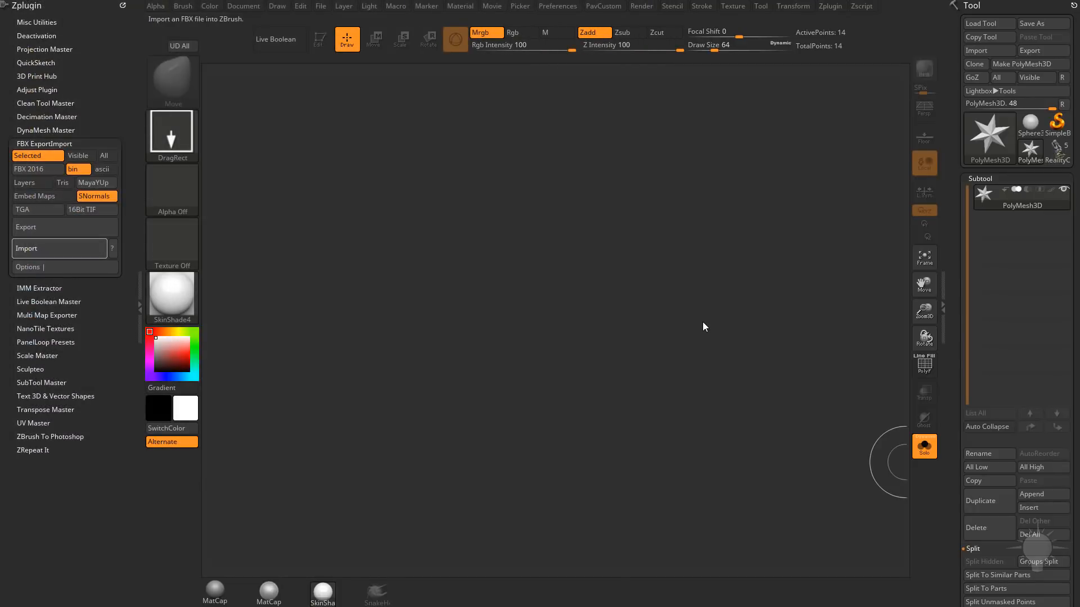
pyautogui.click(58, 248)
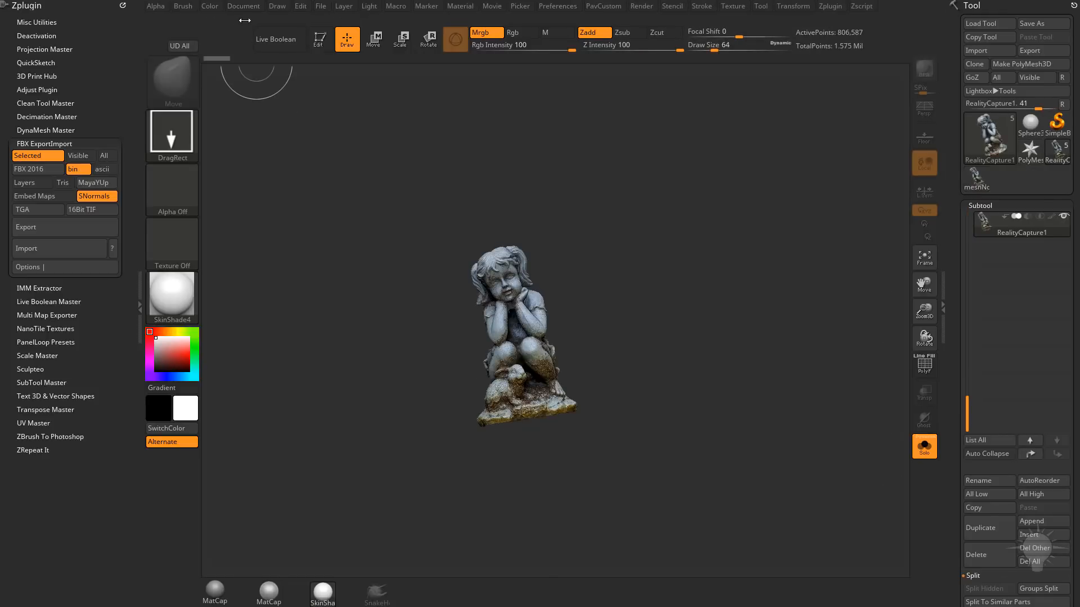
pyautogui.click(320, 40)
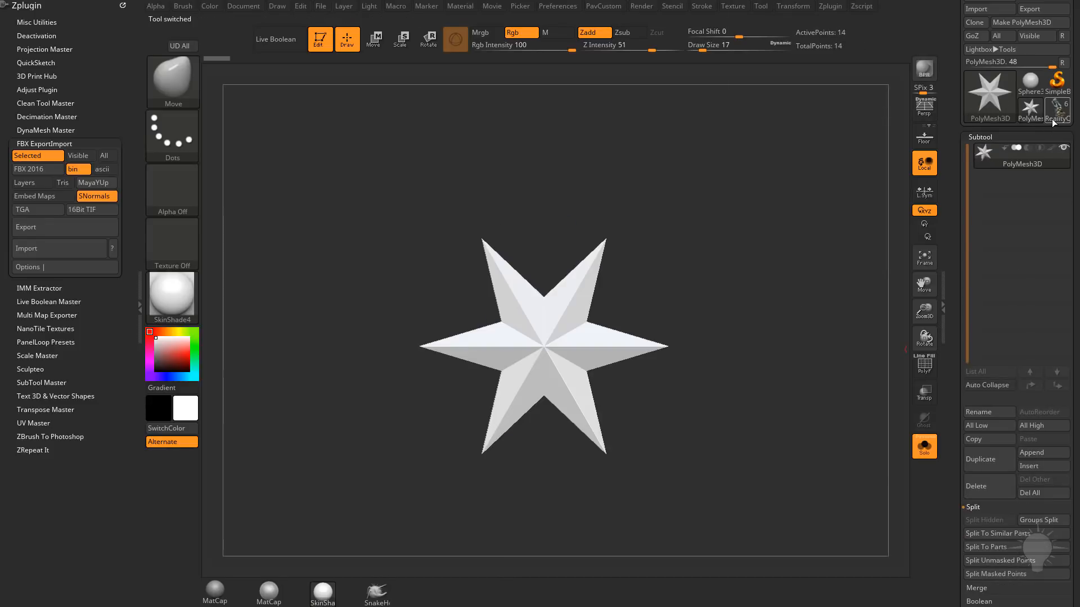
# - Select the RealityCapture1 tool and rename its meshNode1 subtool to RC_Resurf
pyautogui.click(1053, 107)
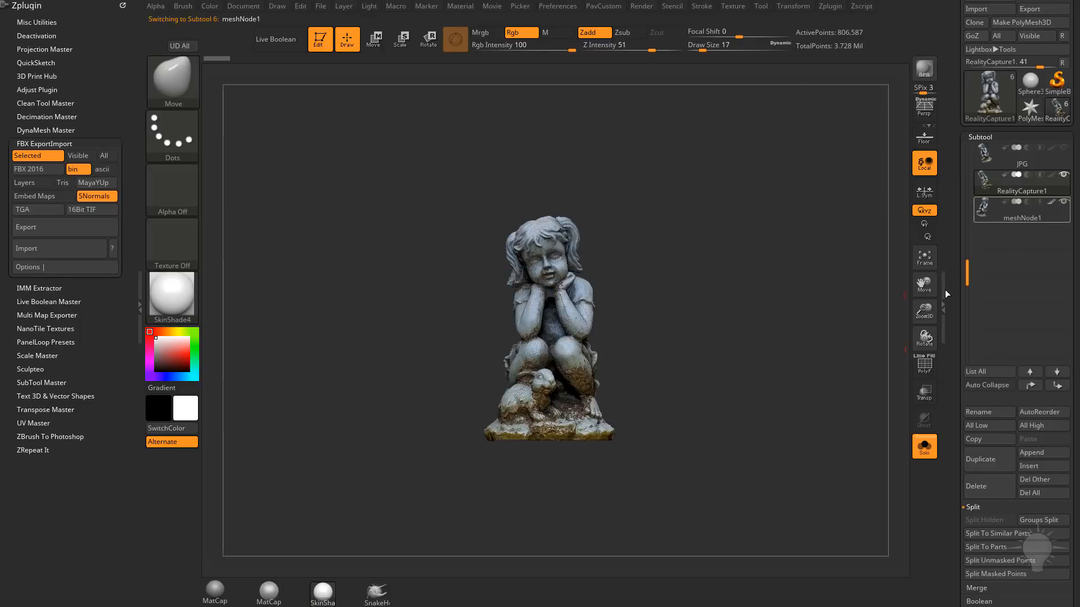
pyautogui.click(978, 412)
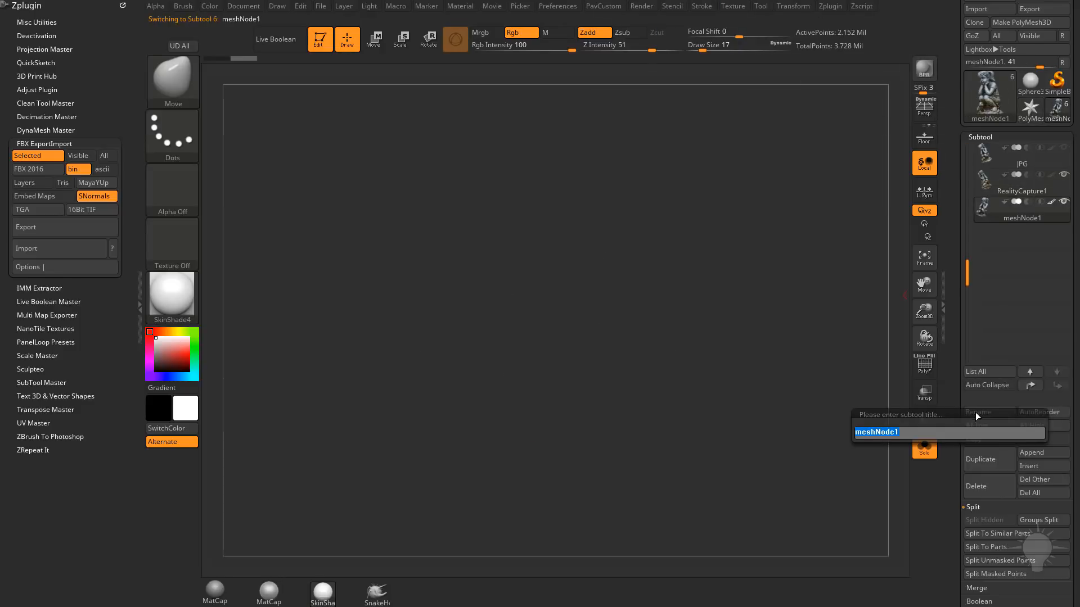
pyautogui.write('RC_')
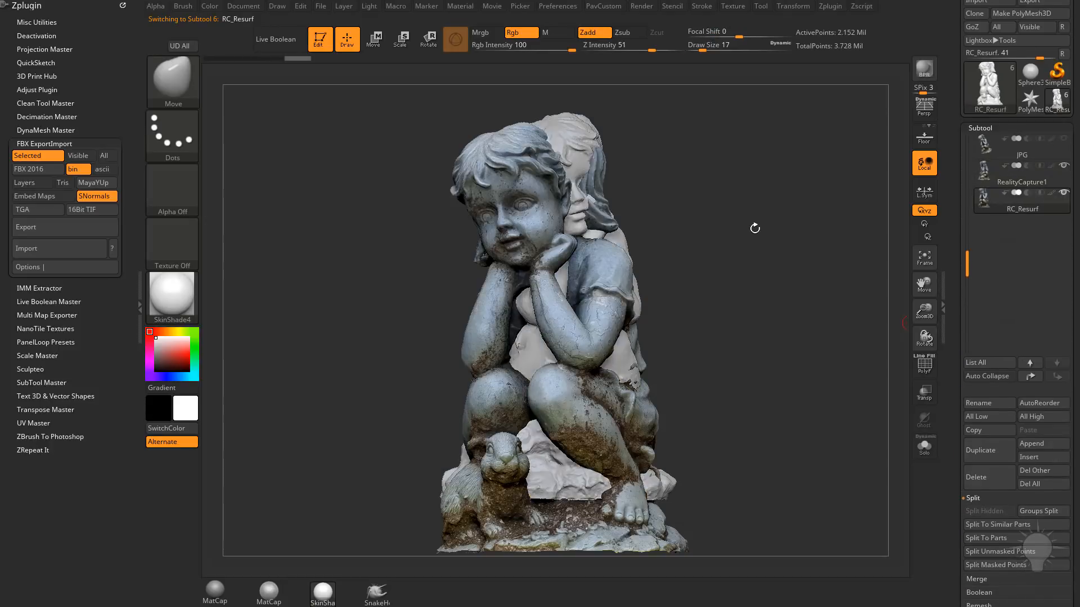
# - Move the RC_Resurf statue away from the original scan with the Move gizmo to compare shapes
pyautogui.click(373, 39)
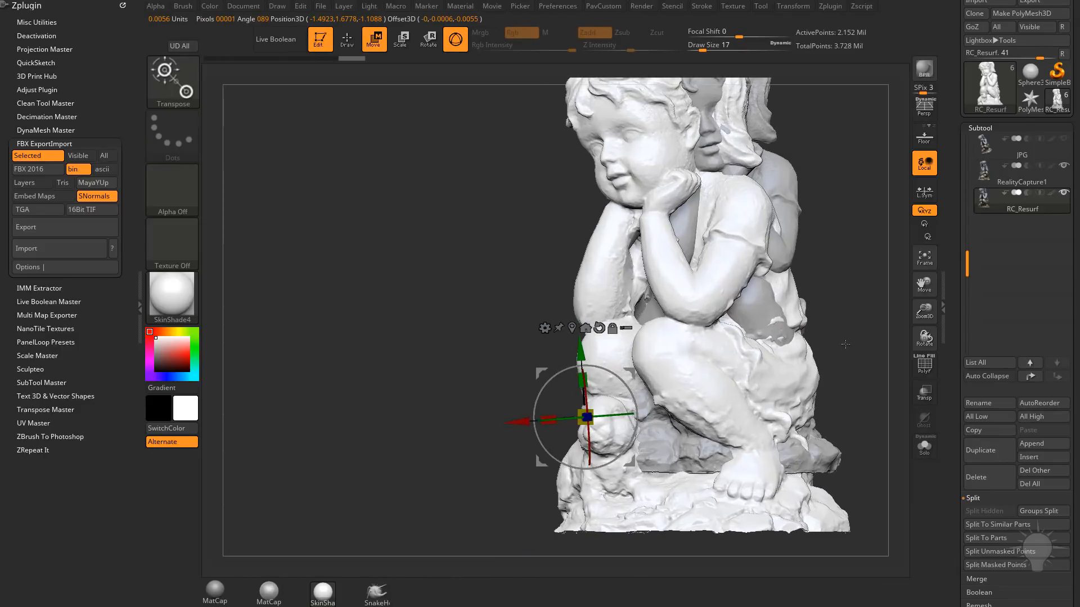
pyautogui.moveTo(585, 416); pyautogui.dragTo(685, 292)
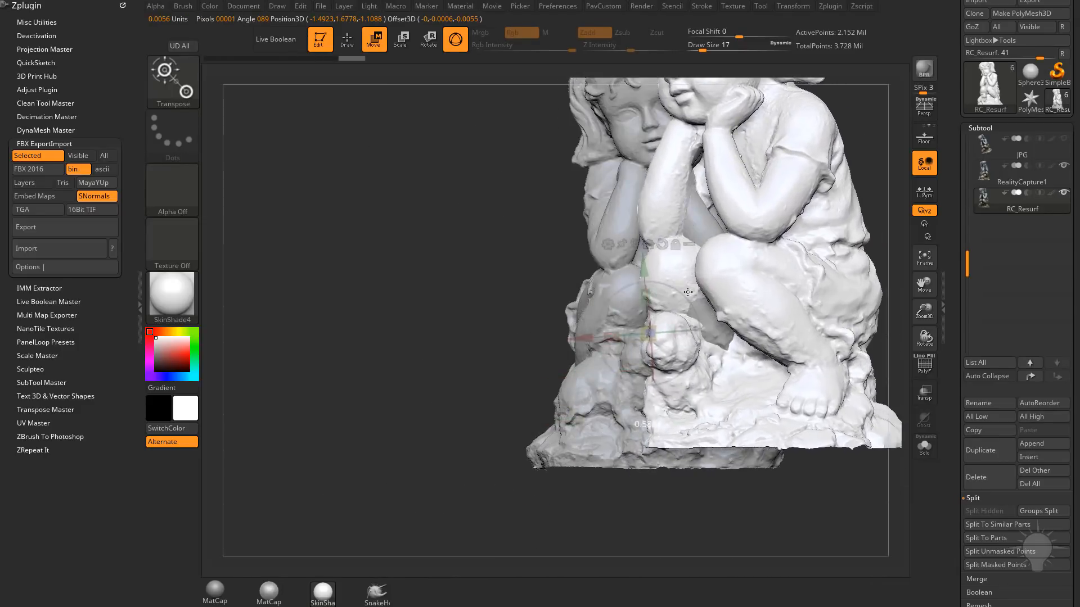
pyautogui.moveTo(686, 293); pyautogui.dragTo(694, 296)
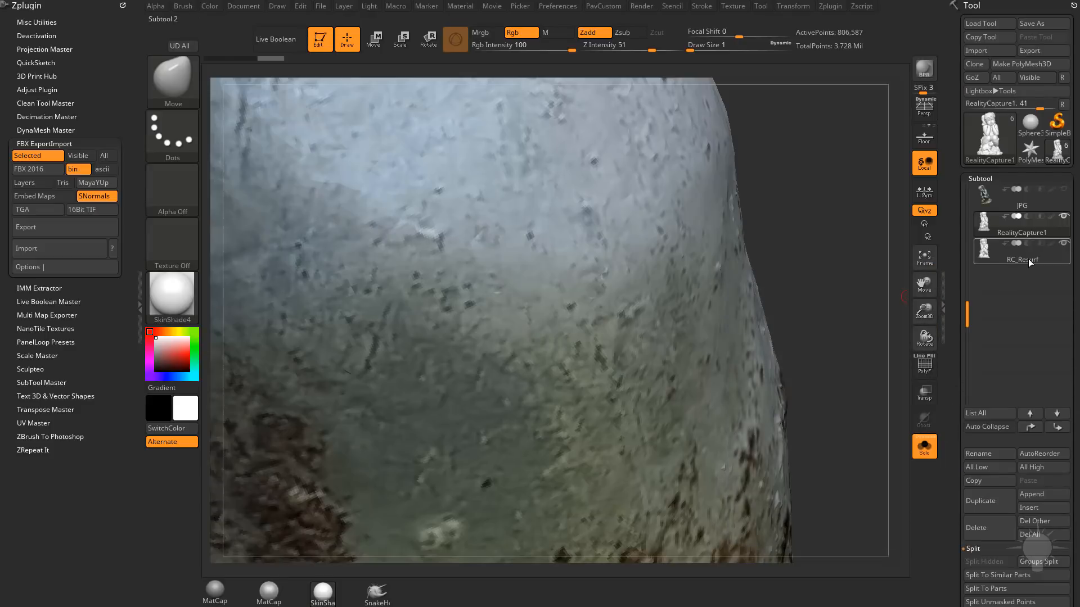
pyautogui.click(1022, 252)
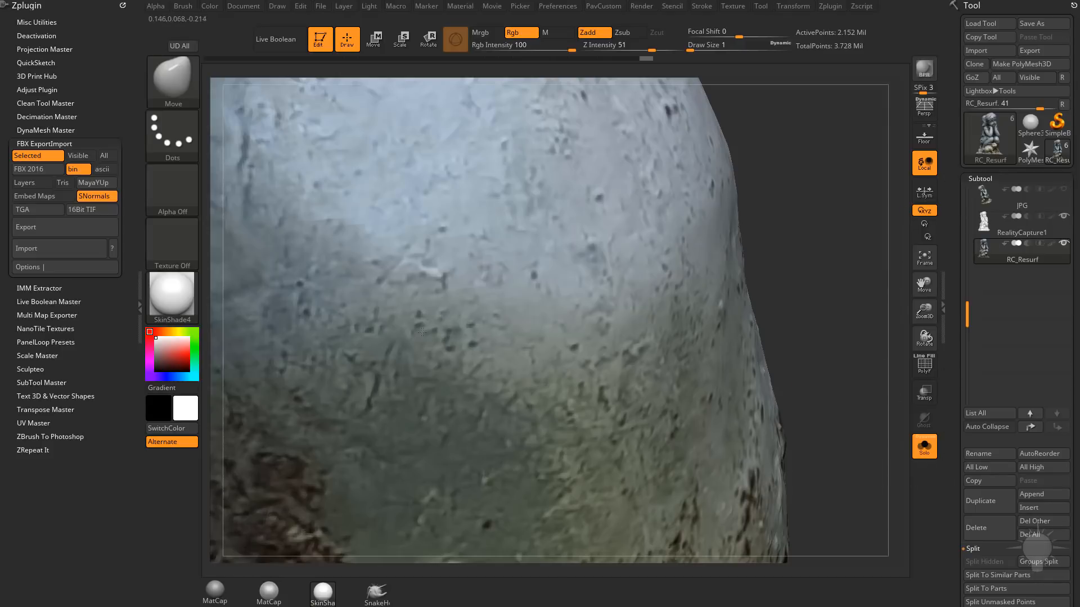
pyautogui.click(1021, 224)
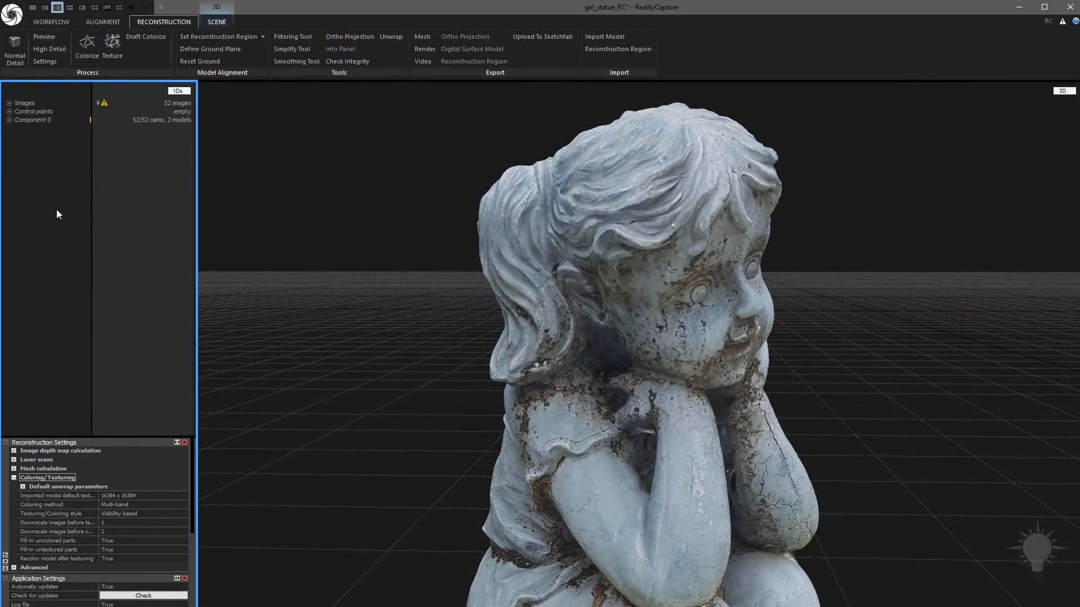
# - Set the imported model default texture resolution to 8192 × 8192 under Coloring/Texturing
pyautogui.click(9, 478)
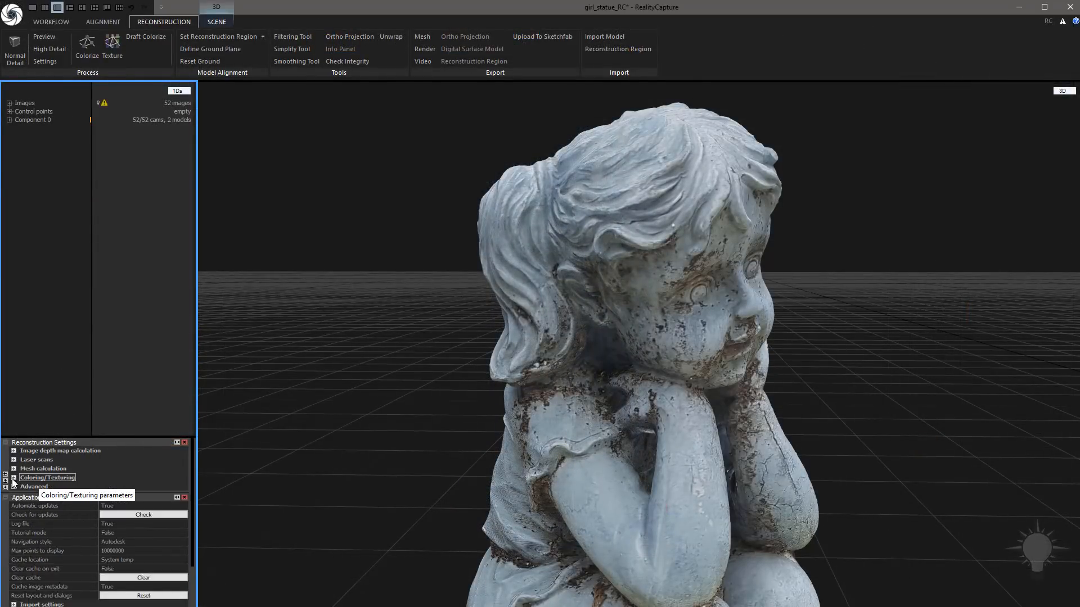
pyautogui.click(8, 478)
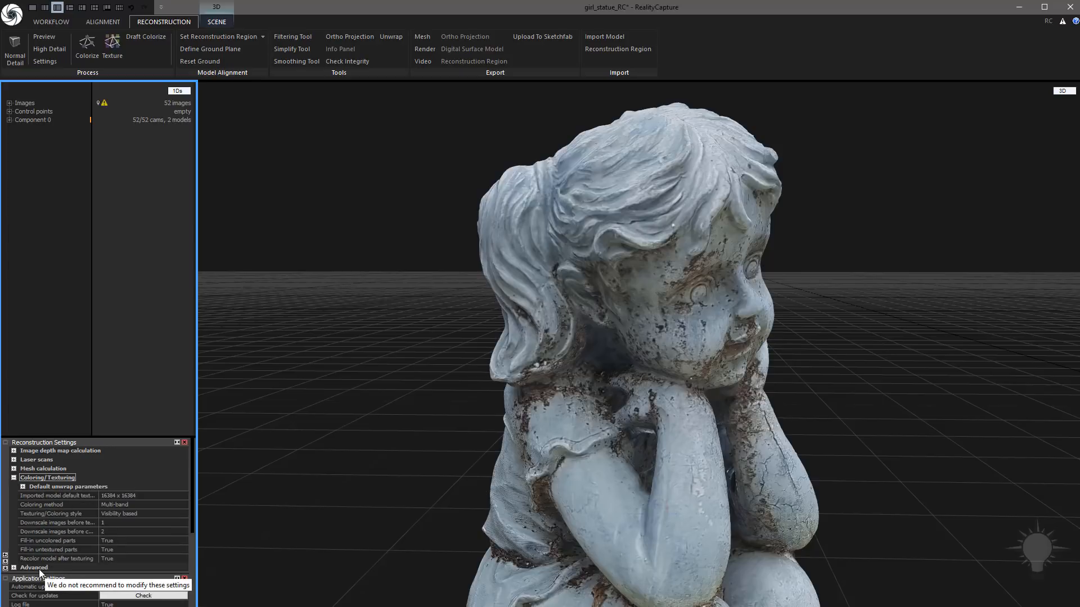
pyautogui.moveTo(128, 499)
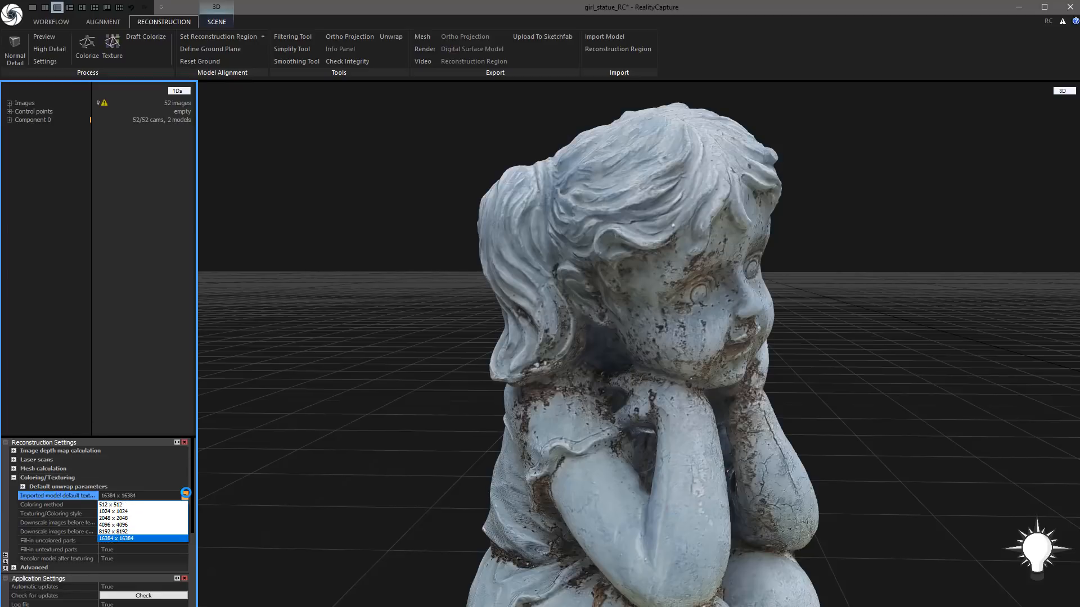
pyautogui.click(121, 530)
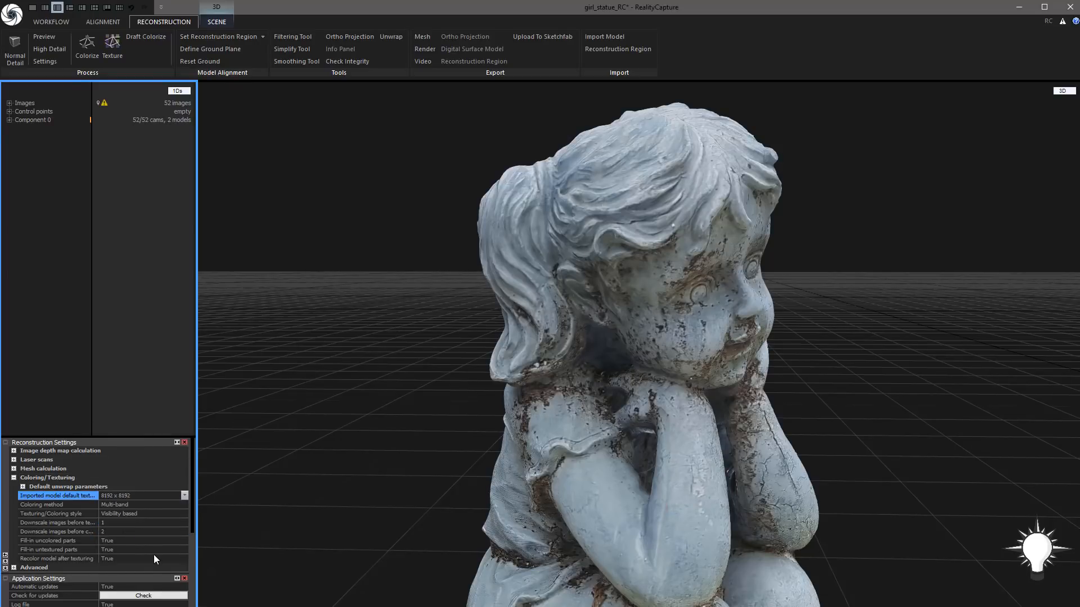